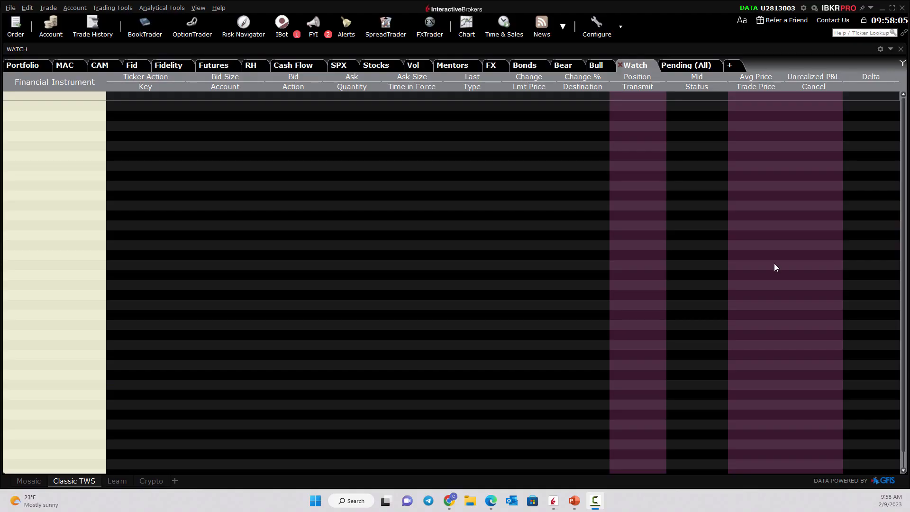
{"action": "mouse_move", "coordinate": [151, 458]}
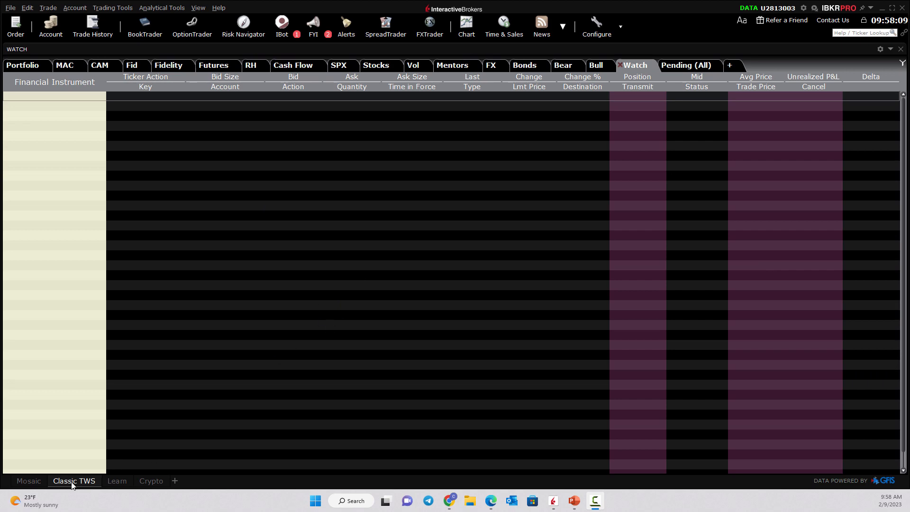
Step: Peek at the Mosaic layout, then add the GOOG Feb 10 '23 95 call and 96 put from the option chain
{"action": "left_click", "coordinate": [27, 481]}
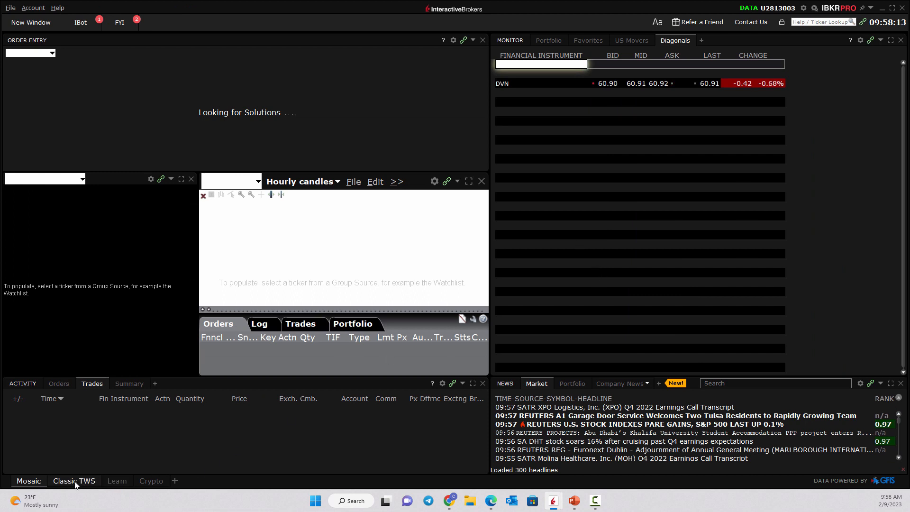
{"action": "left_click", "coordinate": [74, 481]}
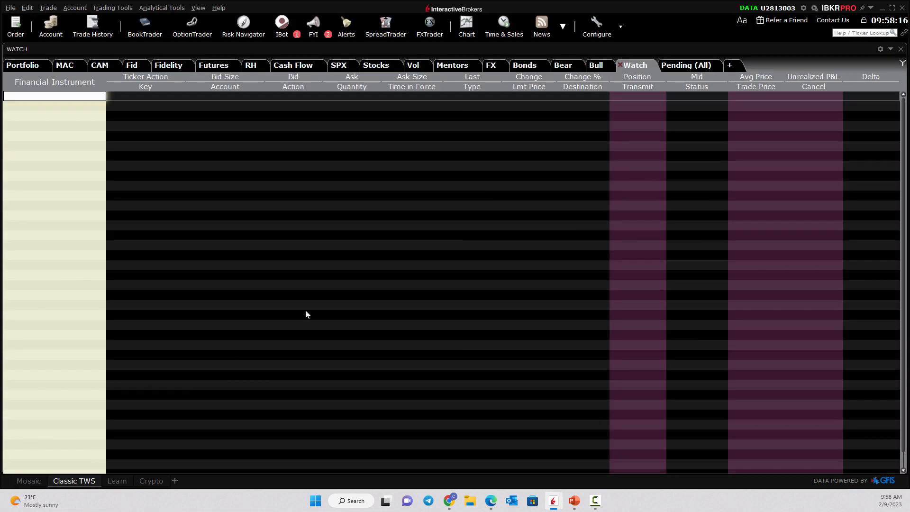
{"action": "mouse_move", "coordinate": [317, 292]}
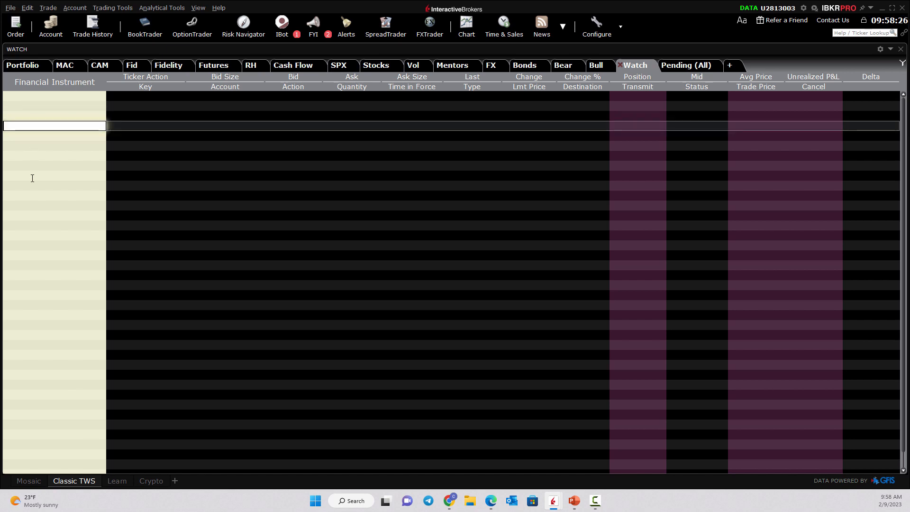
{"action": "type", "text": "g"}
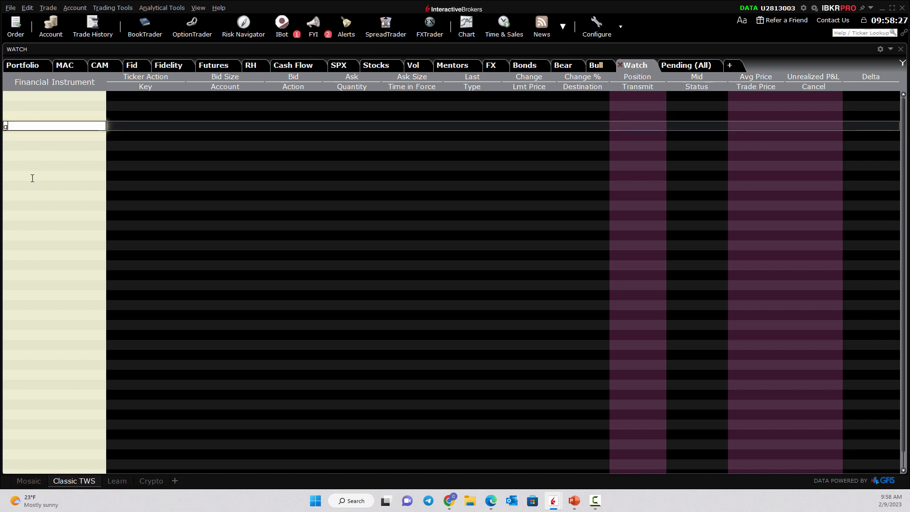
{"action": "type", "text": "goog"}
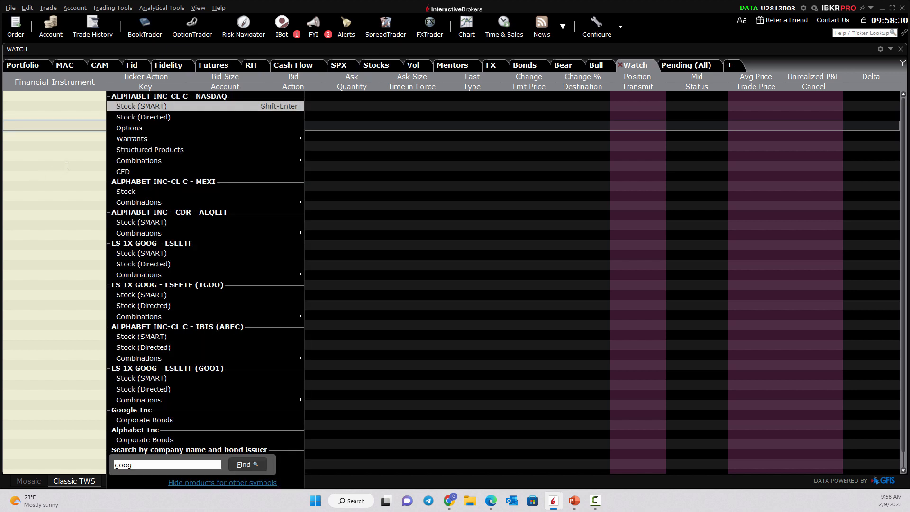
{"action": "mouse_move", "coordinate": [19, 129]}
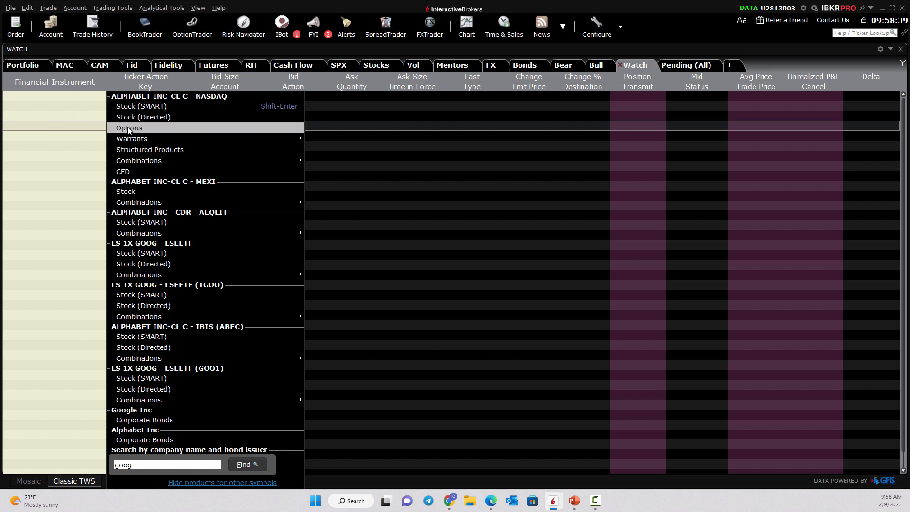
{"action": "left_click", "coordinate": [128, 128]}
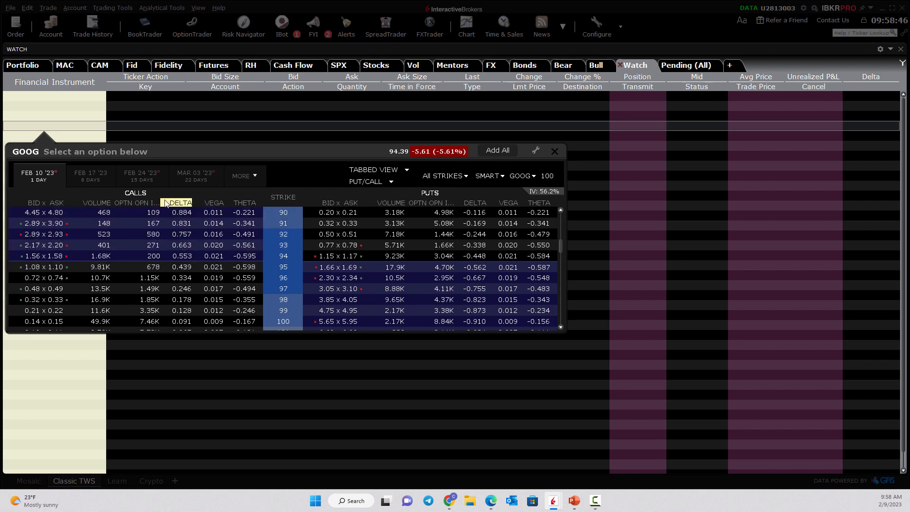
{"action": "right_click", "coordinate": [179, 203]}
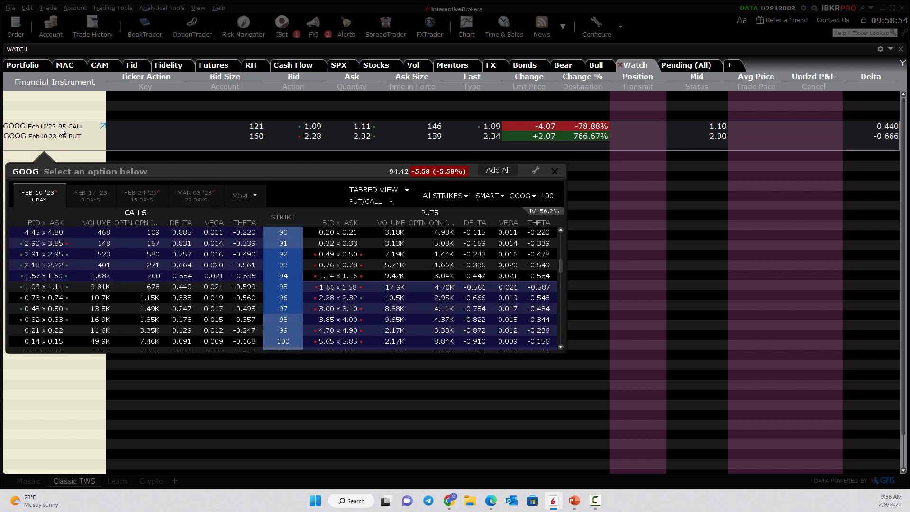
Step: Create an order from the 95 call's ask, dismiss the quote popups and remove the extra order line
{"action": "left_click", "coordinate": [553, 171]}
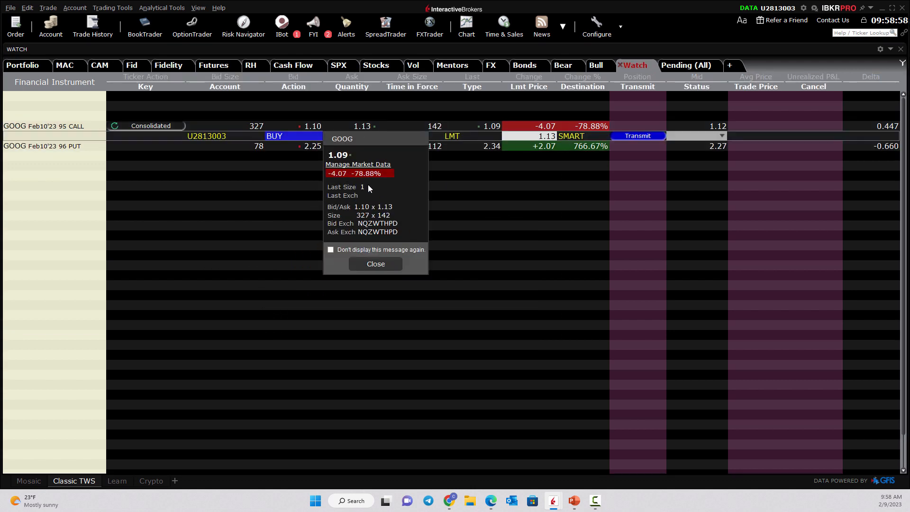
{"action": "left_click", "coordinate": [375, 264]}
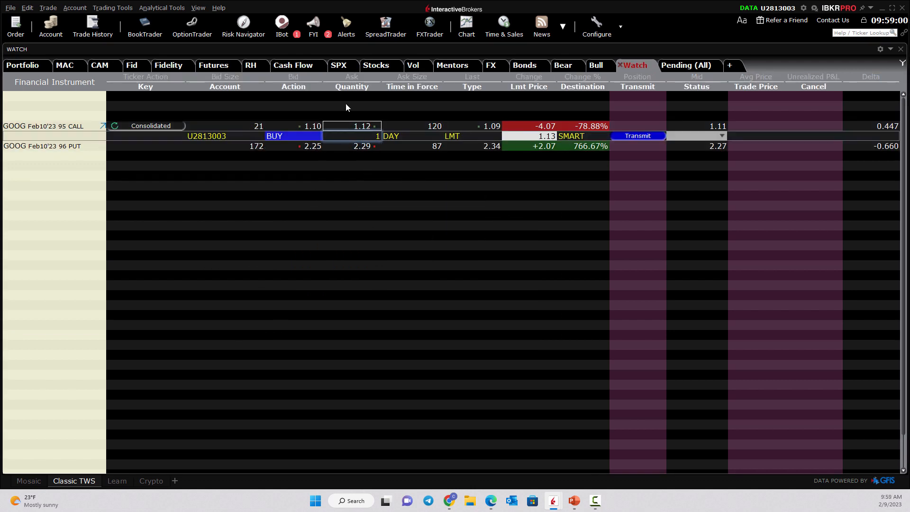
{"action": "mouse_move", "coordinate": [352, 81]}
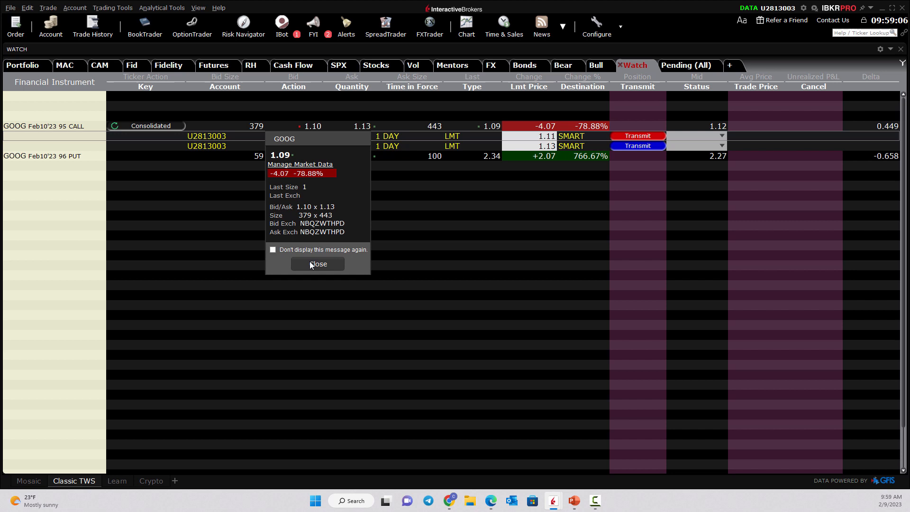
{"action": "left_click", "coordinate": [318, 265]}
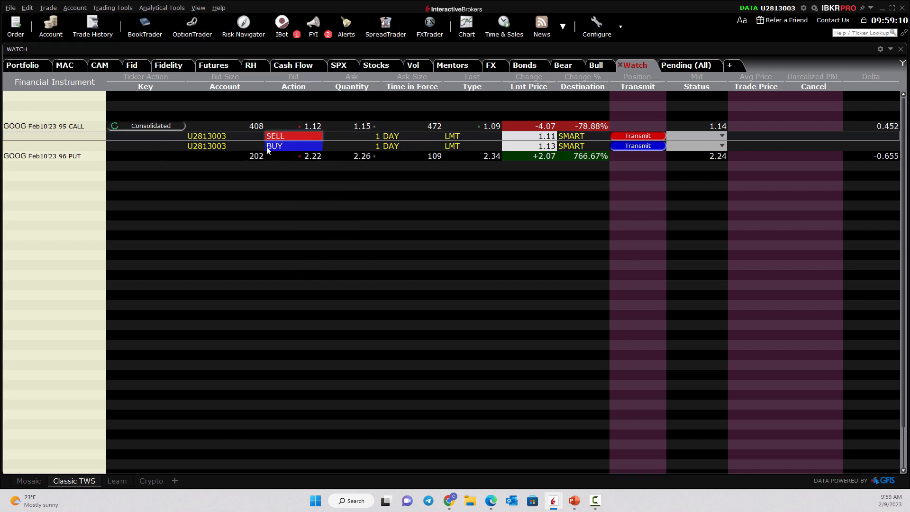
{"action": "right_click", "coordinate": [268, 145]}
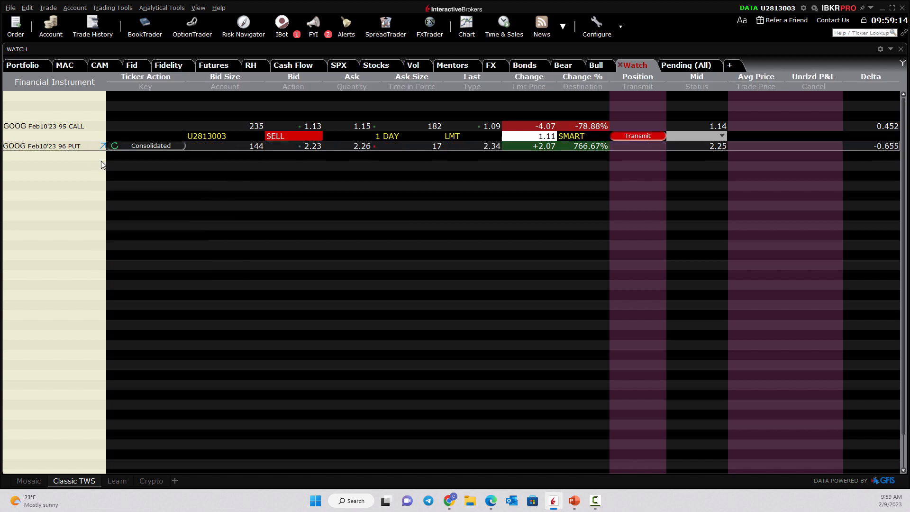
Step: Change the remaining order's action to BUY at limit 1.11 and bring up its full order ticket
{"action": "left_click", "coordinate": [318, 135]}
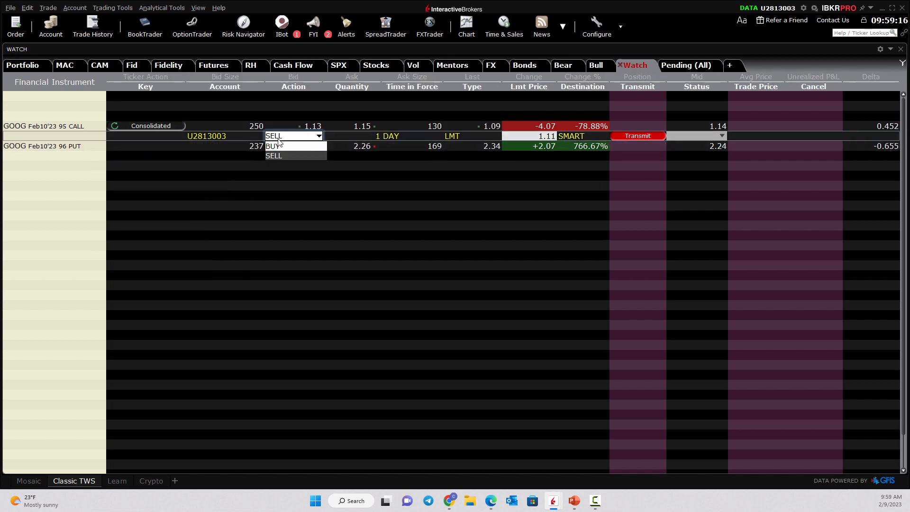
{"action": "left_click", "coordinate": [274, 145]}
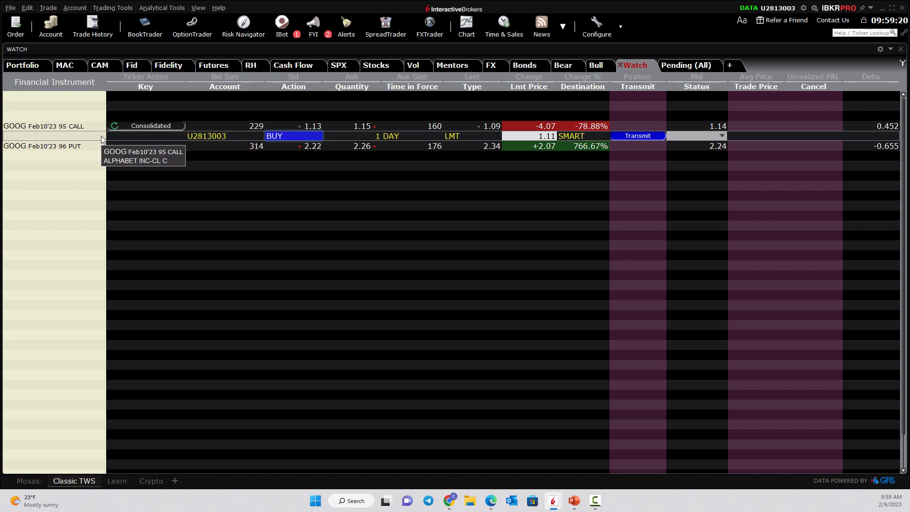
{"action": "left_click", "coordinate": [637, 135]}
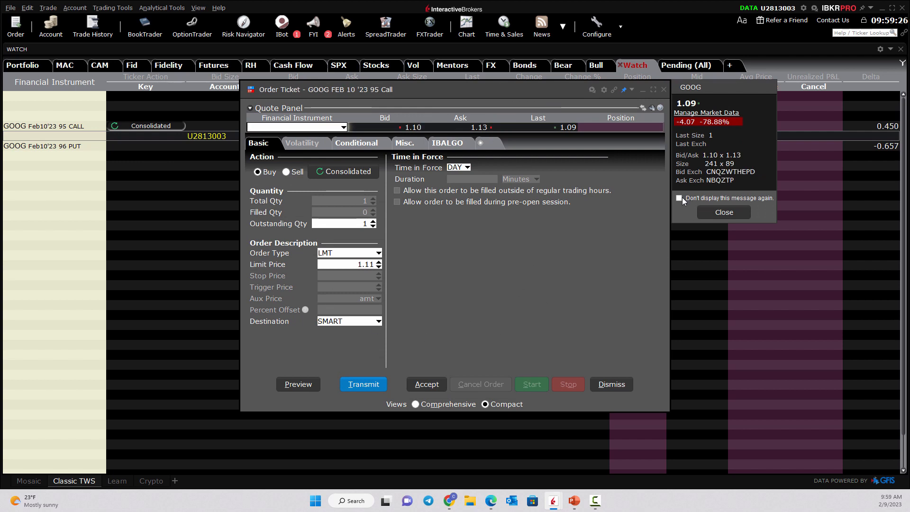
Step: Review the Conditional tab, Time in Force and Limit order type, set limit price 1.00 and accept
{"action": "left_click", "coordinate": [722, 211]}
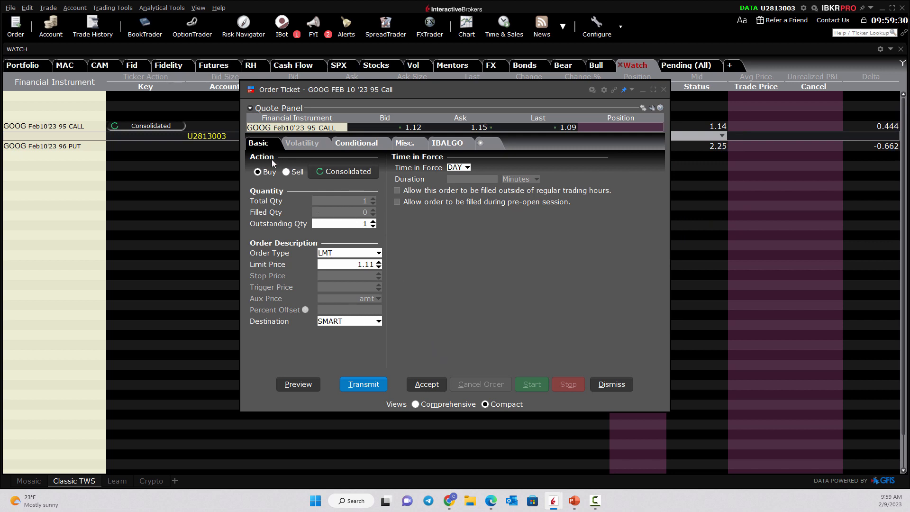
{"action": "left_click", "coordinate": [356, 144]}
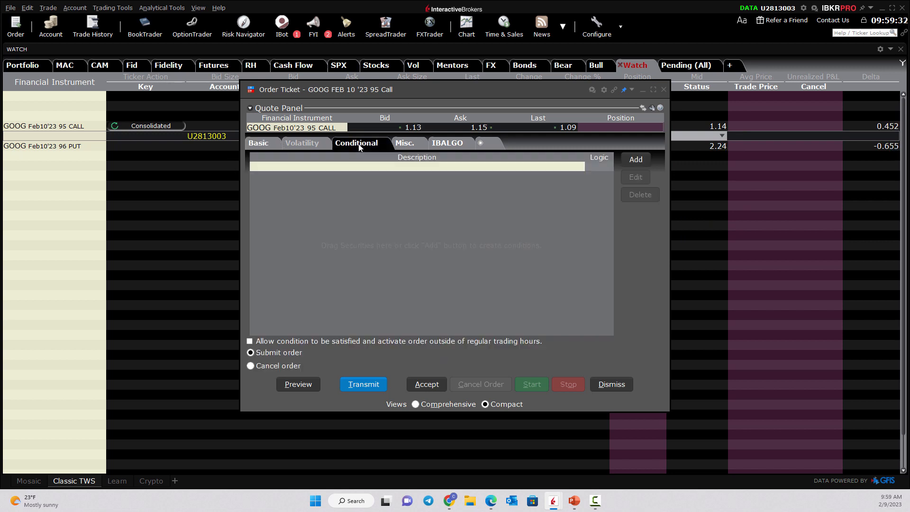
{"action": "left_click", "coordinate": [635, 159]}
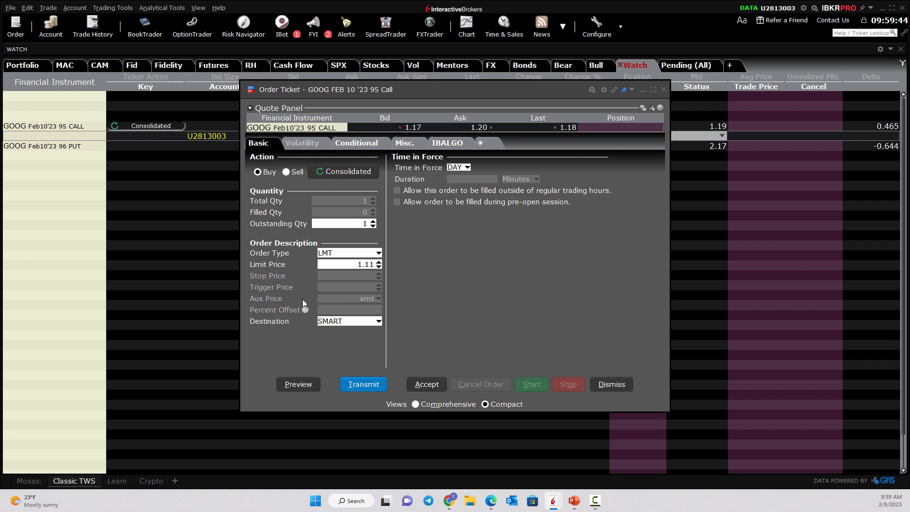
{"action": "left_click", "coordinate": [467, 167]}
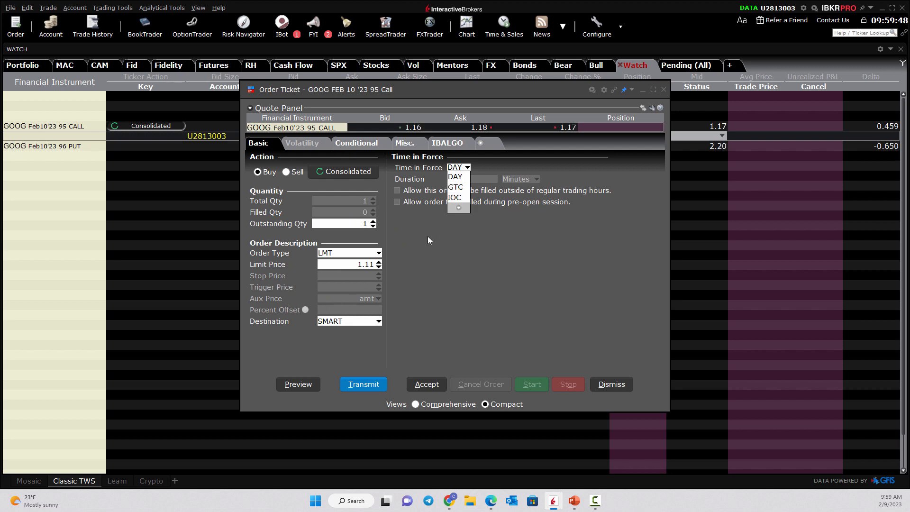
{"action": "left_click", "coordinate": [376, 252]}
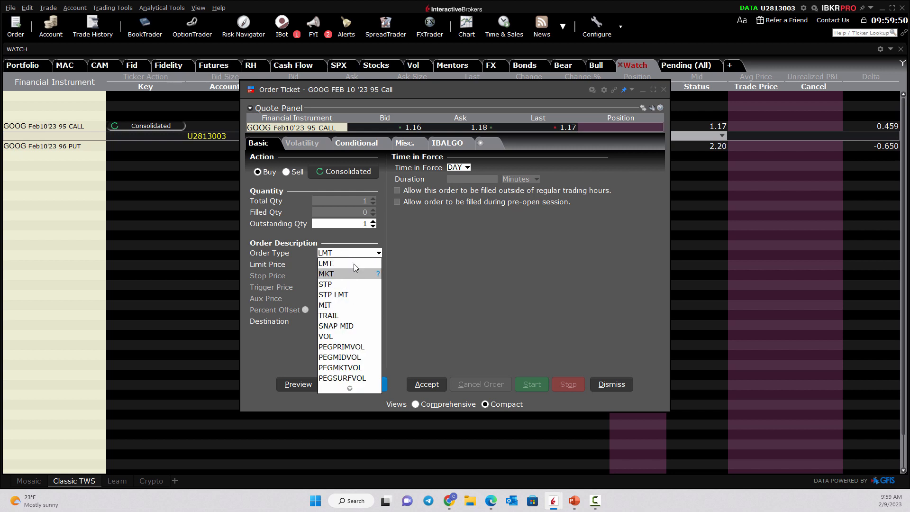
{"action": "left_click", "coordinate": [325, 263]}
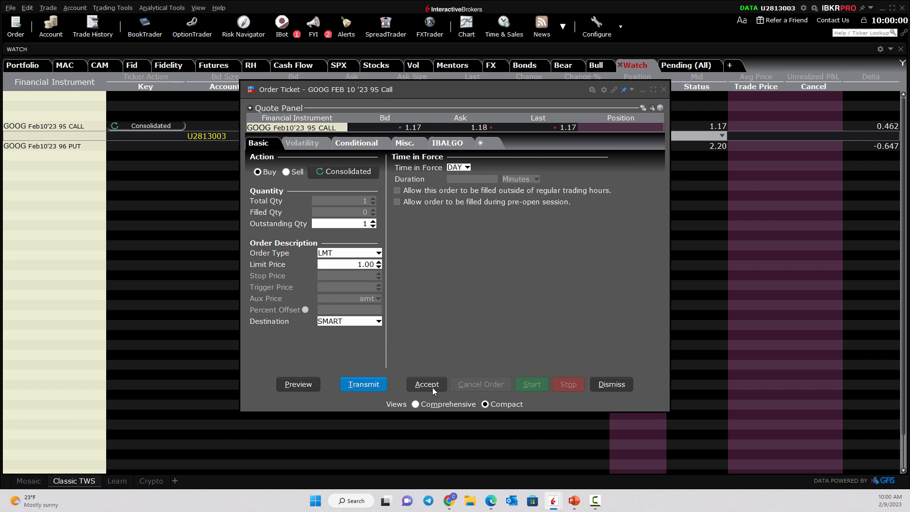
{"action": "mouse_move", "coordinate": [298, 384]}
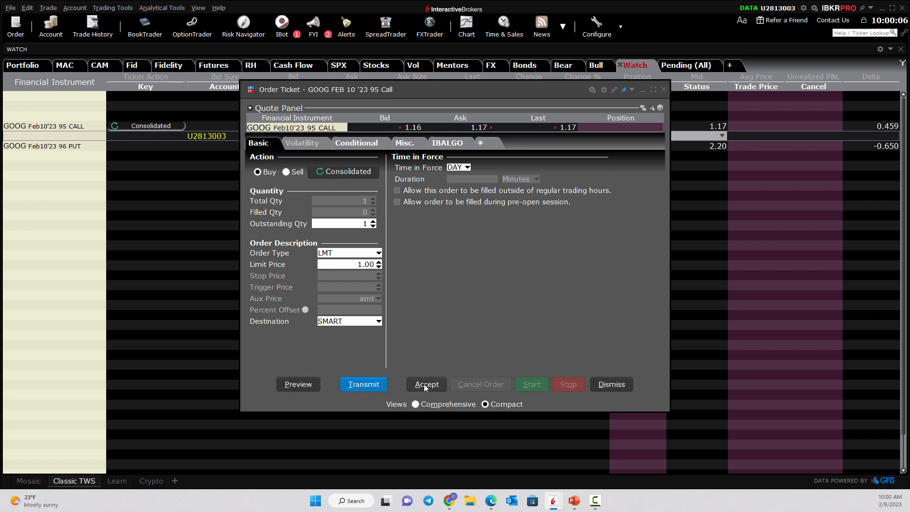
{"action": "left_click", "coordinate": [426, 384]}
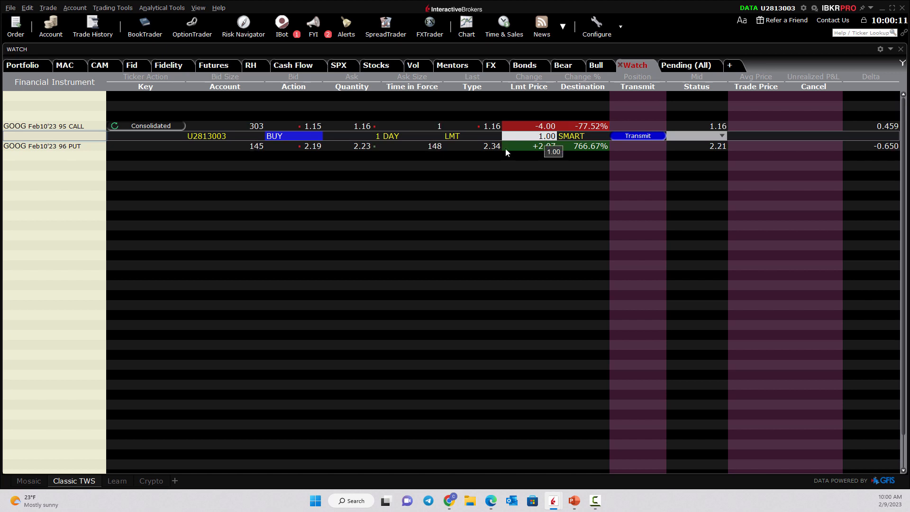
Step: Add a price condition to the order: GOOG stock on SMART >= 96.0, and finish it
{"action": "right_click", "coordinate": [76, 165]}
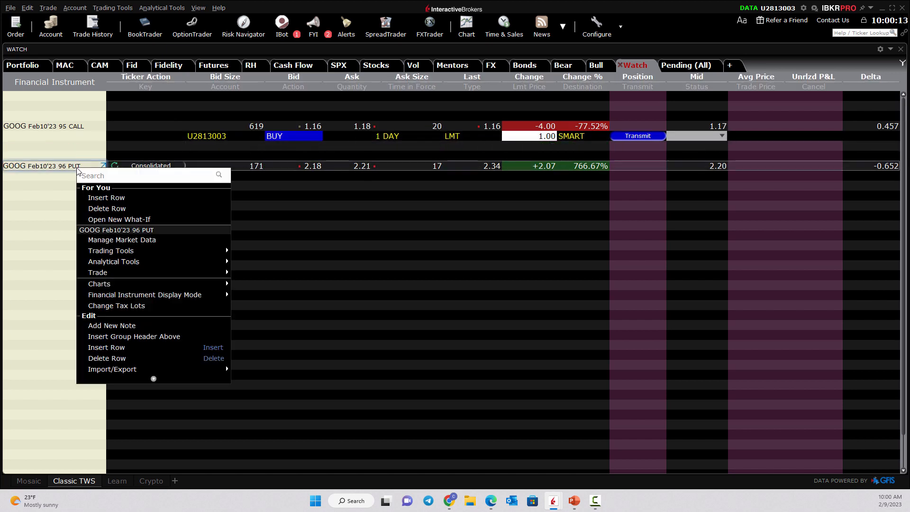
{"action": "left_click", "coordinate": [107, 209]}
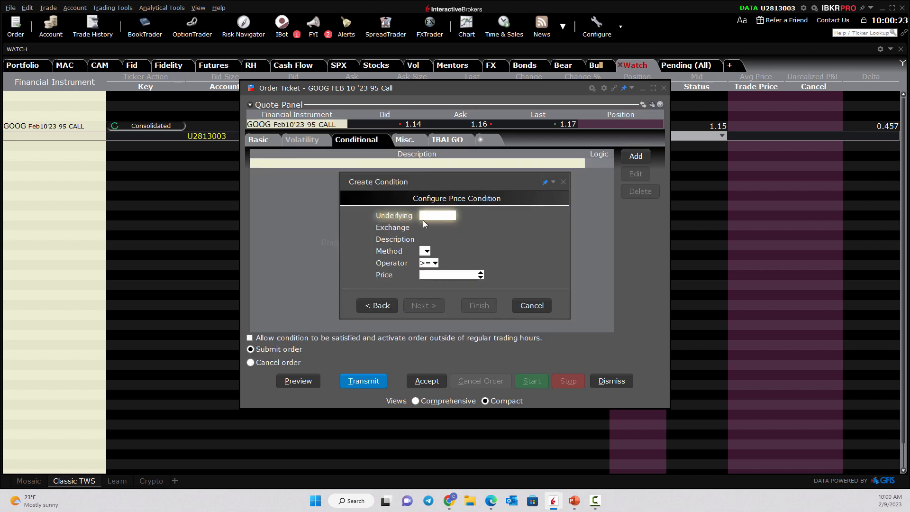
{"action": "type", "text": "goog"}
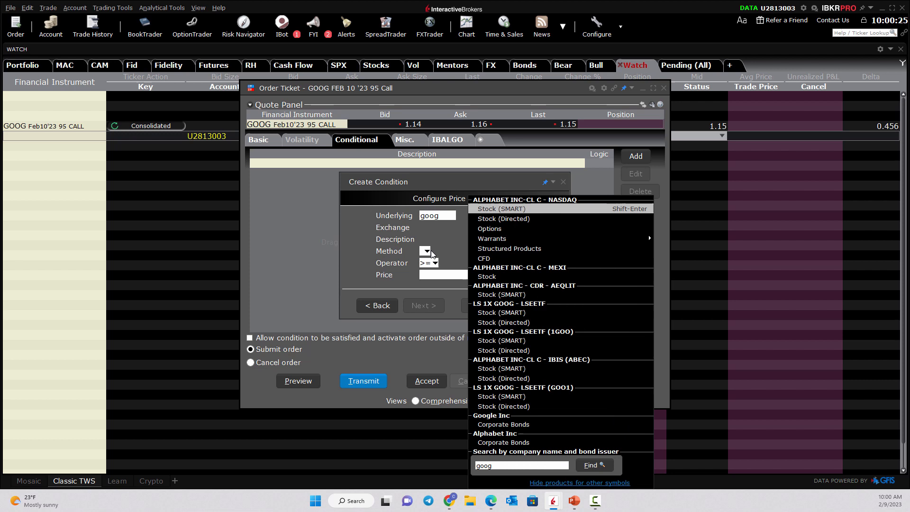
{"action": "left_click", "coordinate": [501, 209]}
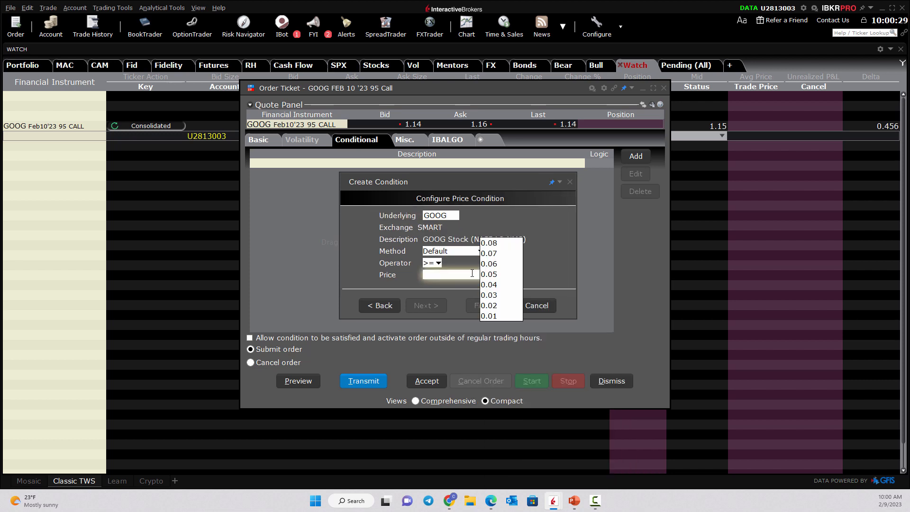
{"action": "type", "text": "96.0"}
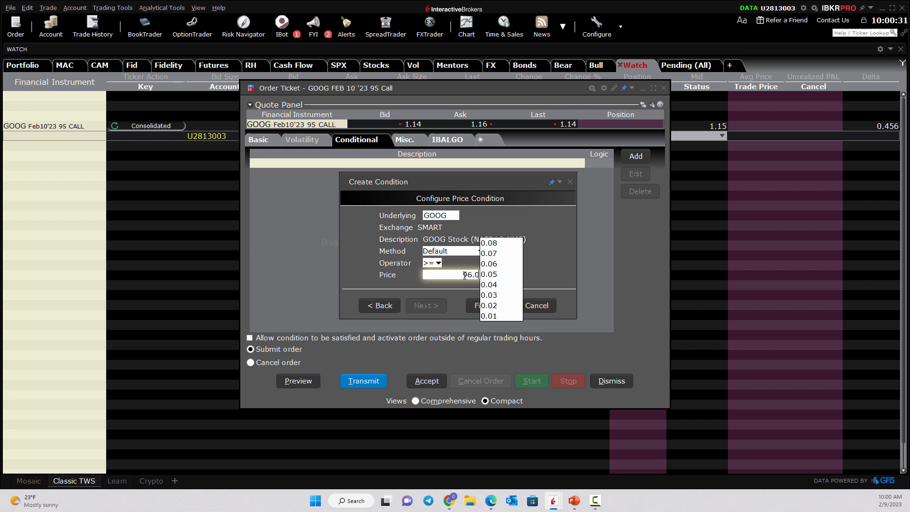
{"action": "left_click", "coordinate": [482, 305]}
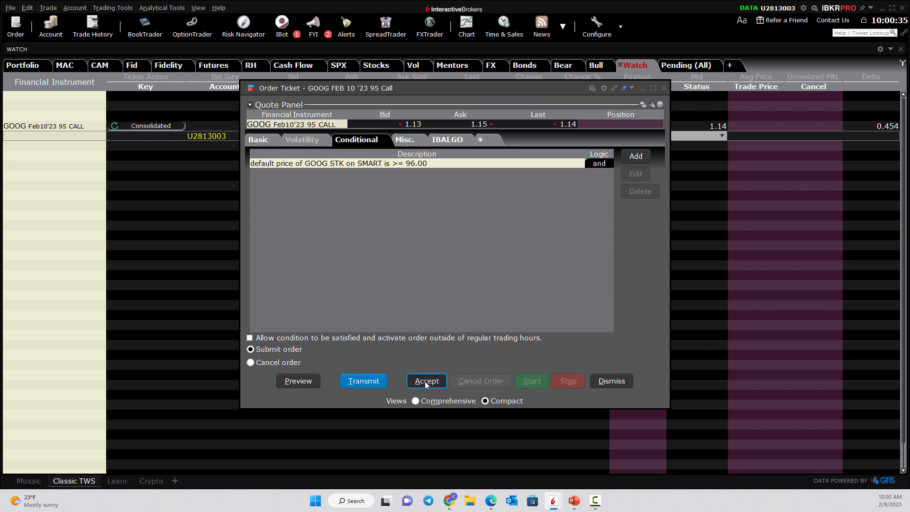
Step: Accept the conditional 95 call order and add a GOOG stock quote row to the watchlist
{"action": "left_click", "coordinate": [426, 381]}
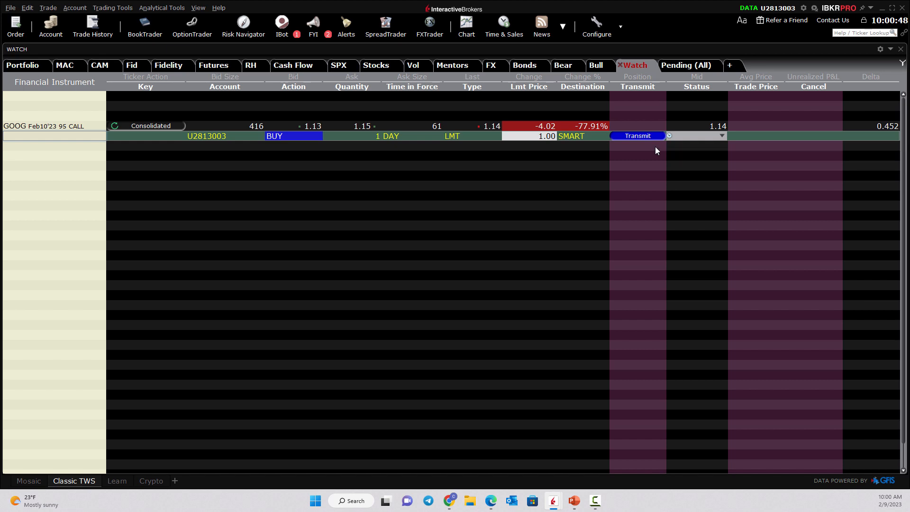
{"action": "left_click", "coordinate": [540, 136]}
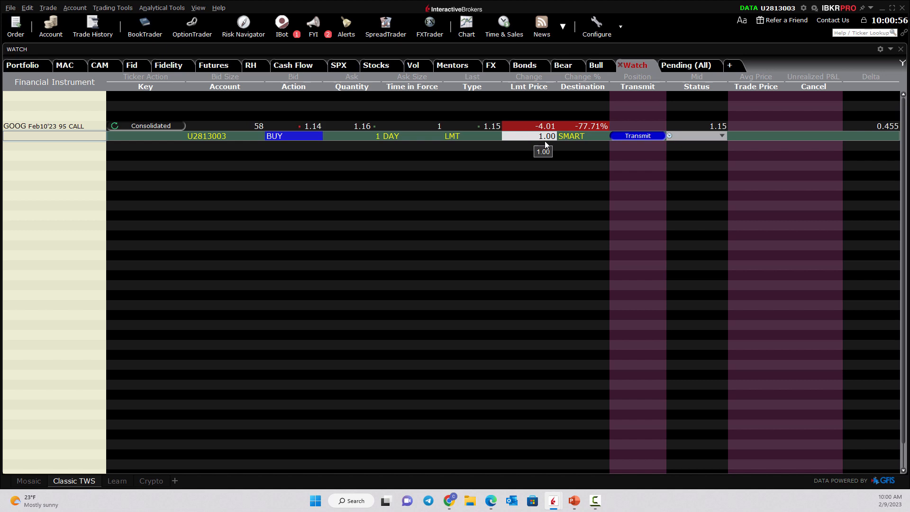
{"action": "left_click", "coordinate": [53, 115]}
{"action": "type", "text": "GOOG"}
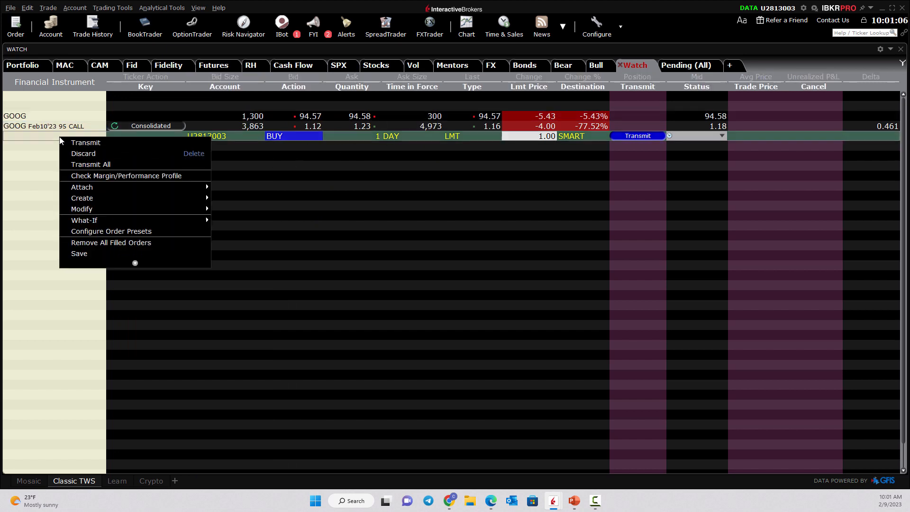
Step: Discard the unsent 95 call buy order, then browse and close the GOOG option chain
{"action": "left_click", "coordinate": [84, 154]}
{"action": "type", "text": "goog"}
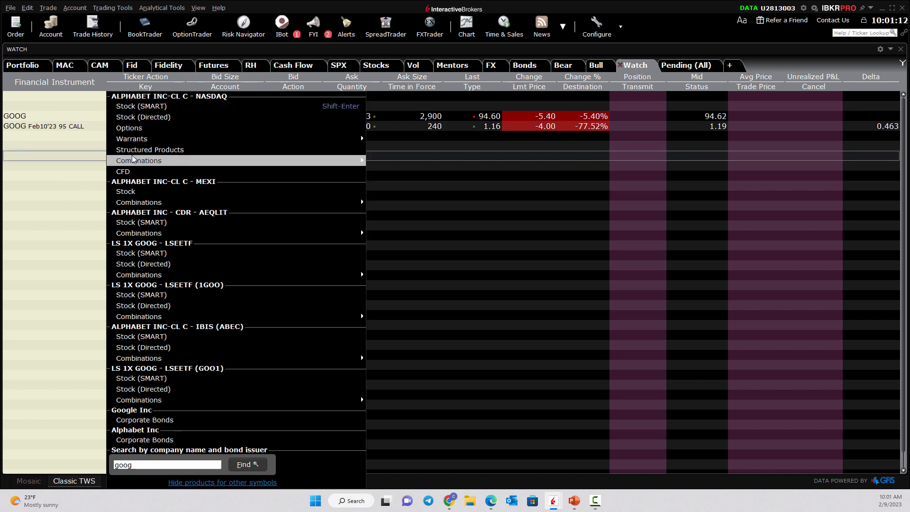
{"action": "left_click", "coordinate": [129, 128]}
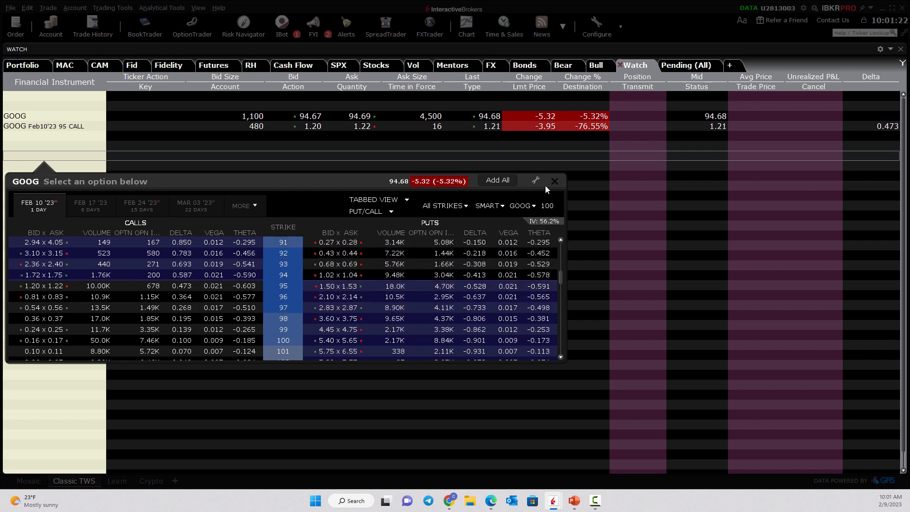
{"action": "left_click", "coordinate": [554, 181]}
{"action": "type", "text": "goog"}
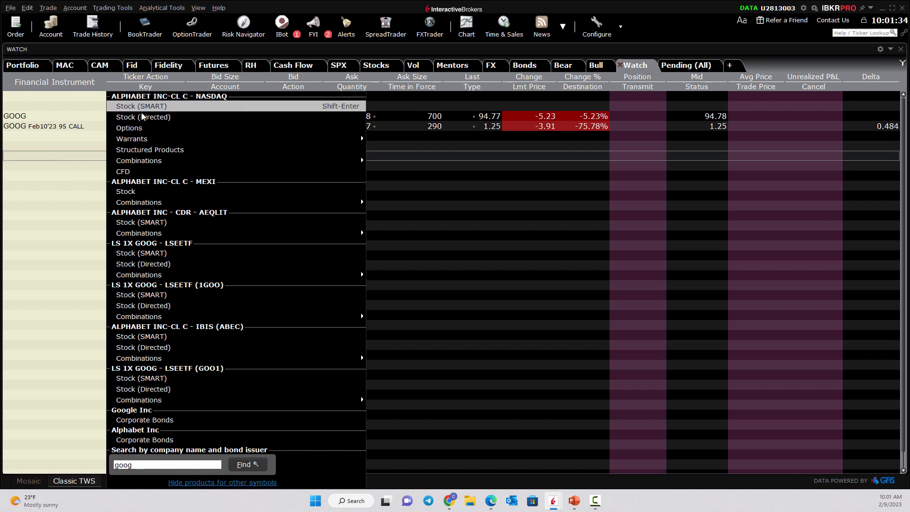
{"action": "mouse_move", "coordinate": [138, 160]}
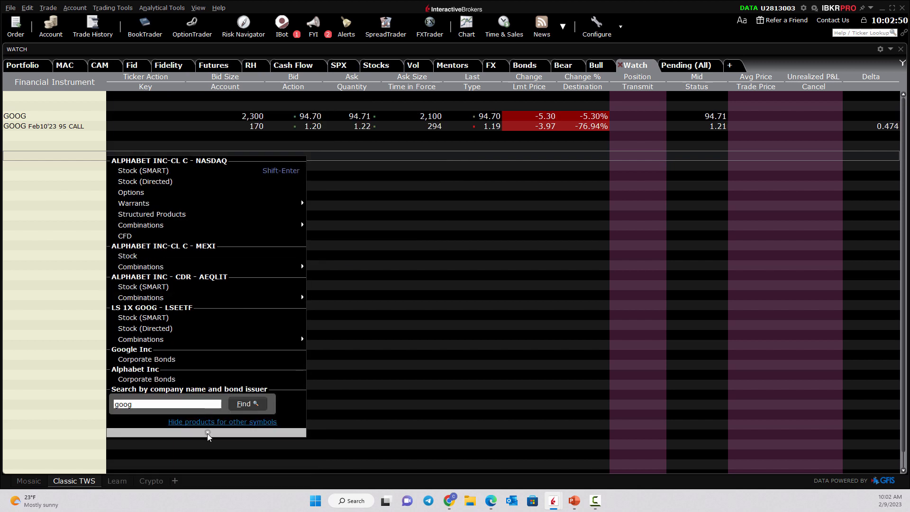
{"action": "mouse_move", "coordinate": [140, 225]}
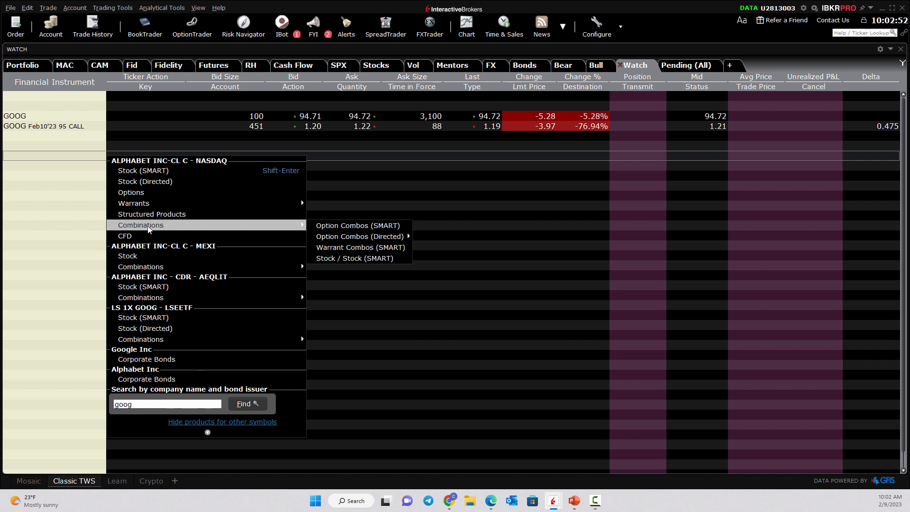
{"action": "mouse_move", "coordinate": [171, 267]}
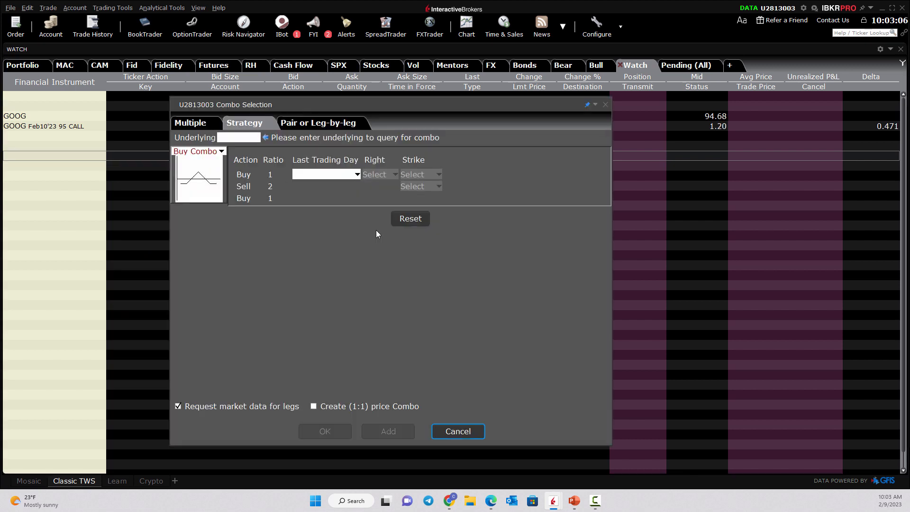
Step: Build a GOOG Feb 17 '23 iron condor with 75/80 puts and 100/105 calls and add it to the watchlist
{"action": "type", "text": "GOOG"}
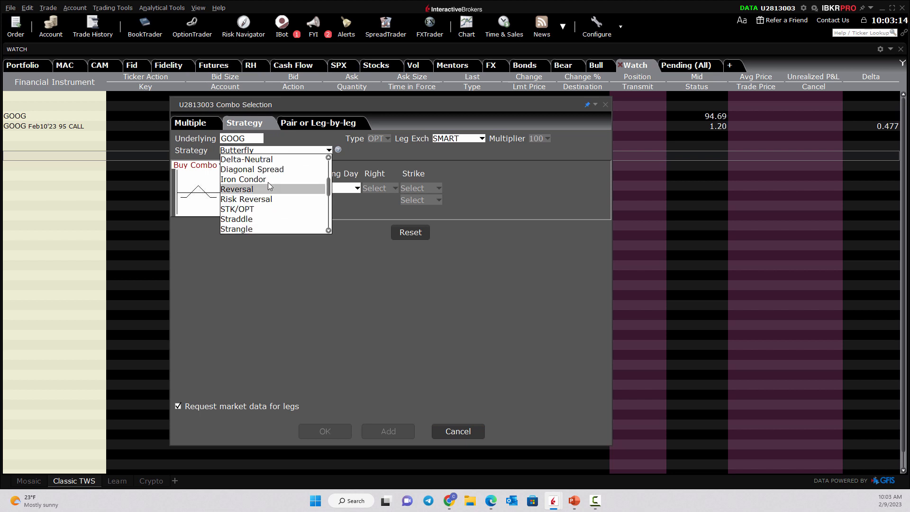
{"action": "left_click", "coordinate": [244, 179]}
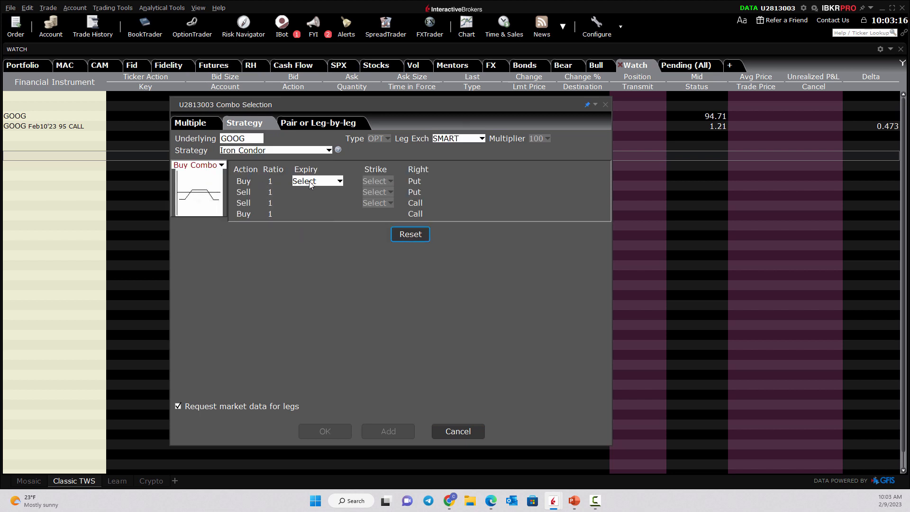
{"action": "left_click", "coordinate": [316, 180]}
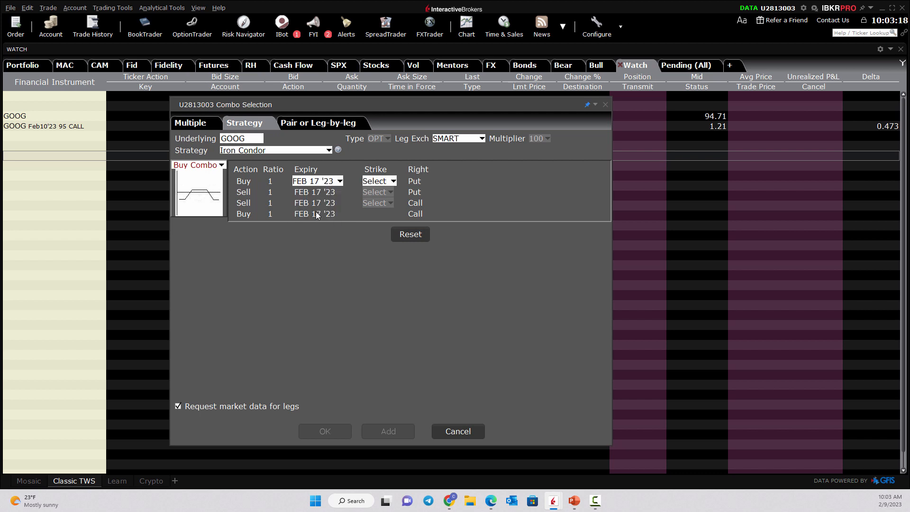
{"action": "left_click", "coordinate": [395, 180]}
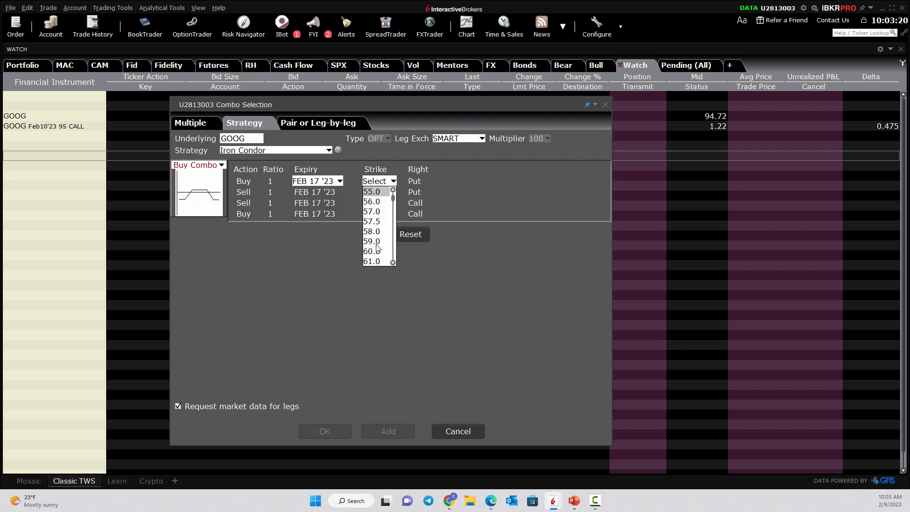
{"action": "scroll", "scroll_direction": "down", "scroll_amount": 3}
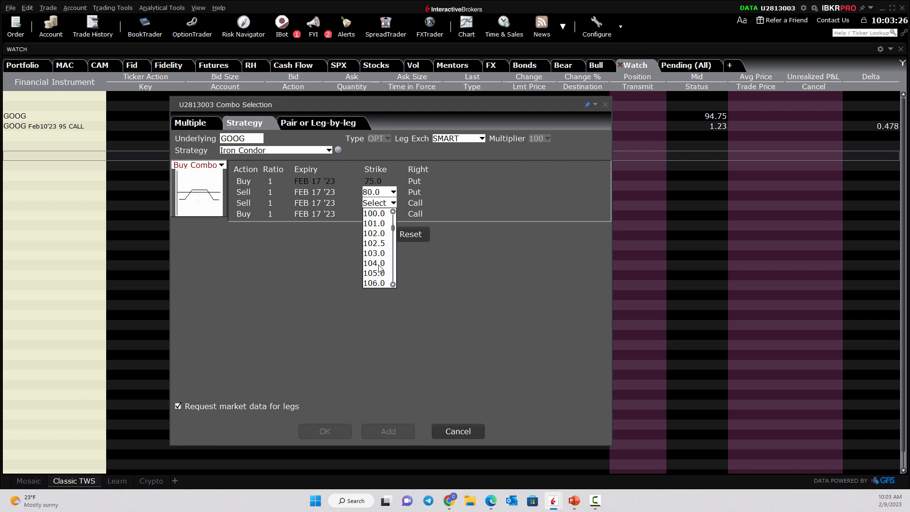
{"action": "left_click", "coordinate": [374, 213]}
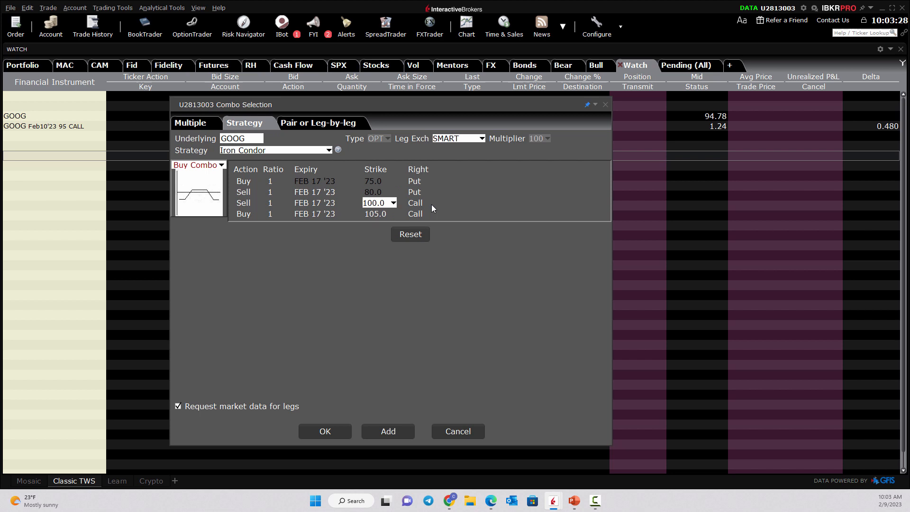
{"action": "mouse_move", "coordinate": [264, 202]}
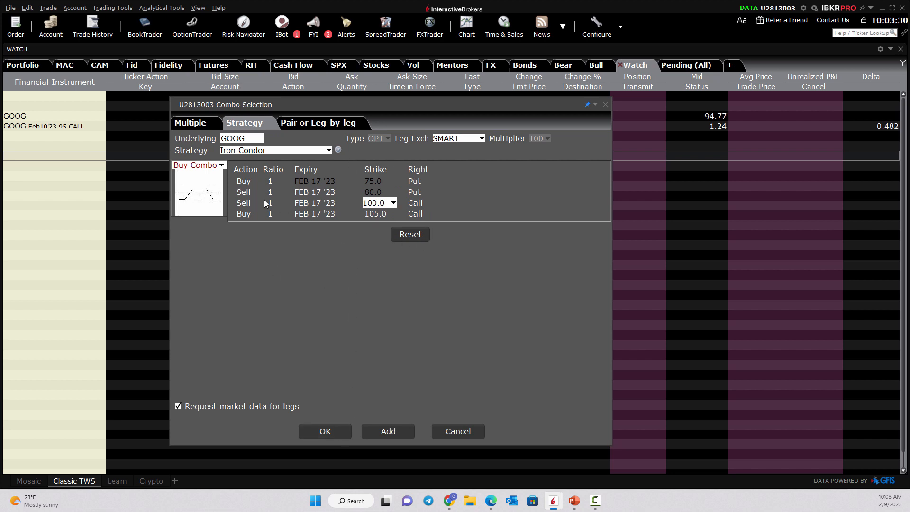
{"action": "mouse_move", "coordinate": [368, 192]}
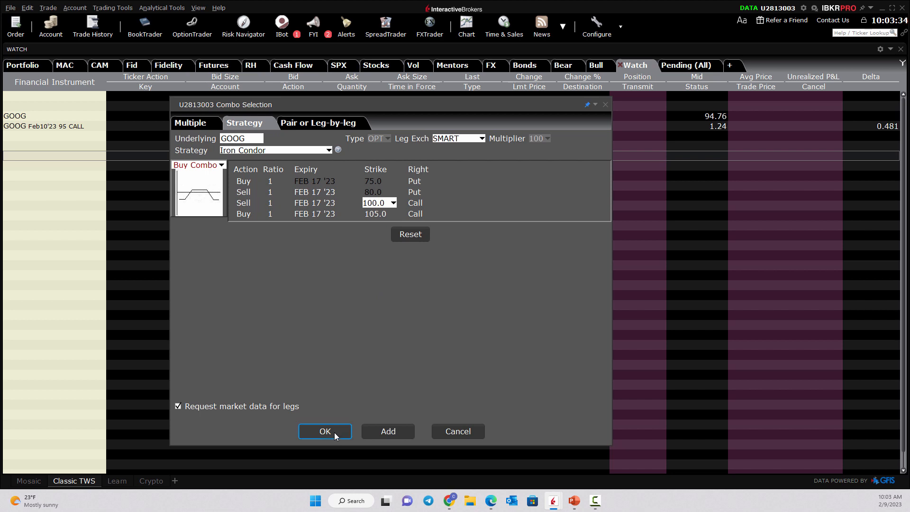
{"action": "left_click", "coordinate": [324, 431]}
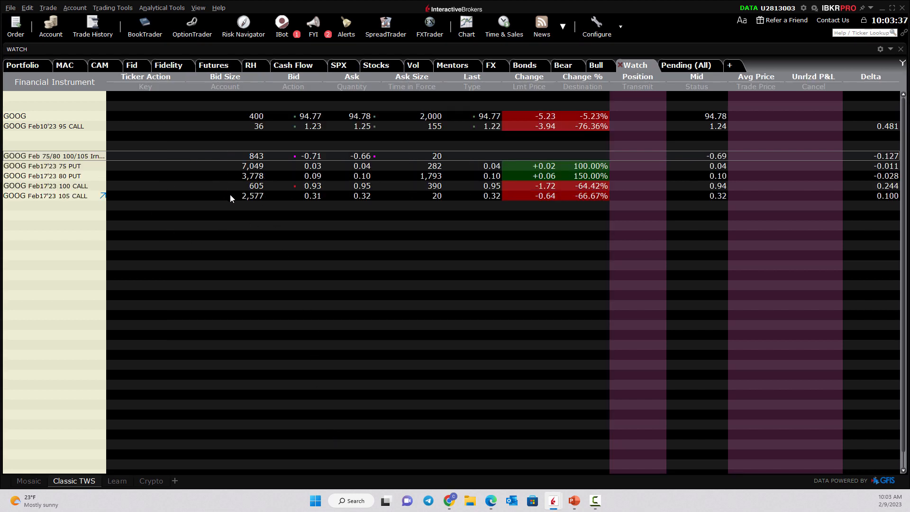
{"action": "mouse_move", "coordinate": [55, 177]}
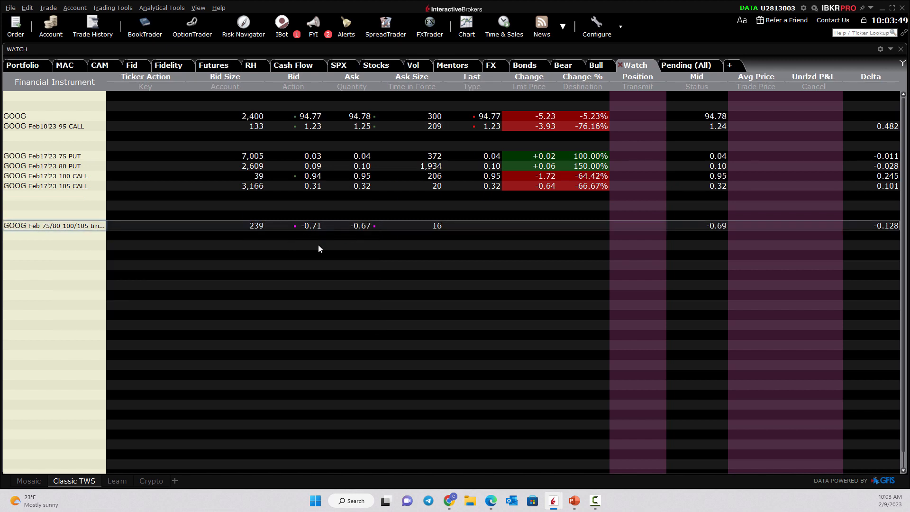
{"action": "mouse_move", "coordinate": [66, 226]}
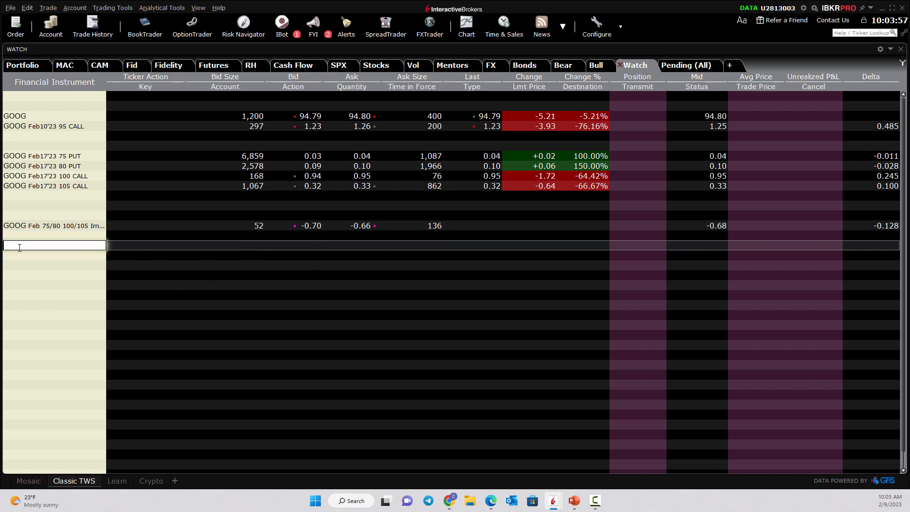
Step: Enter goog in a new watchlist row to reopen the option combination builder
{"action": "type", "text": "goog"}
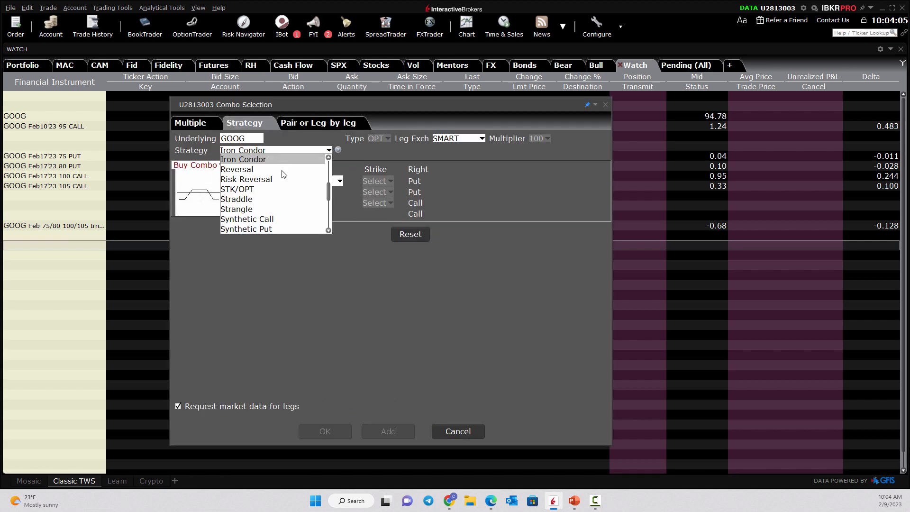
Step: Choose Short Iron Condor as a Sell Combo with Feb 17 '23 expiry and the 75/80/100/105 strikes
{"action": "scroll", "scroll_direction": "down", "scroll_amount": 3}
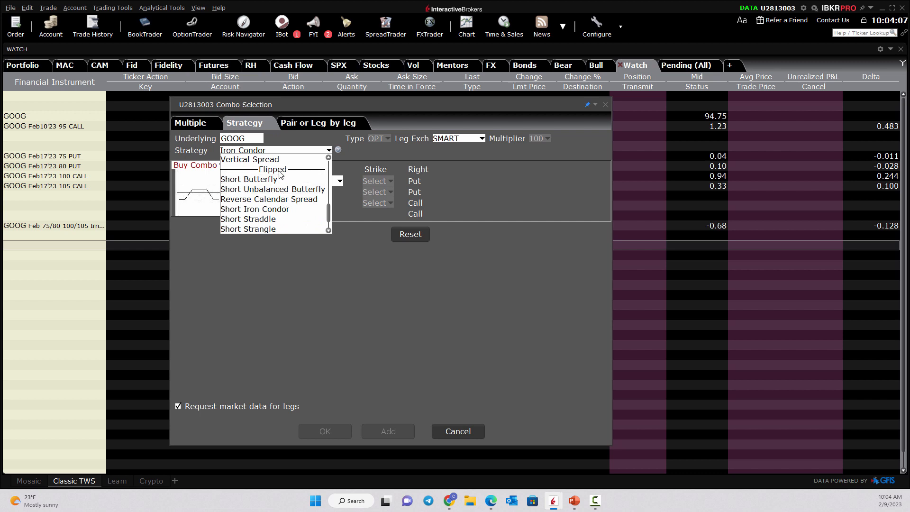
{"action": "left_click", "coordinate": [256, 209]}
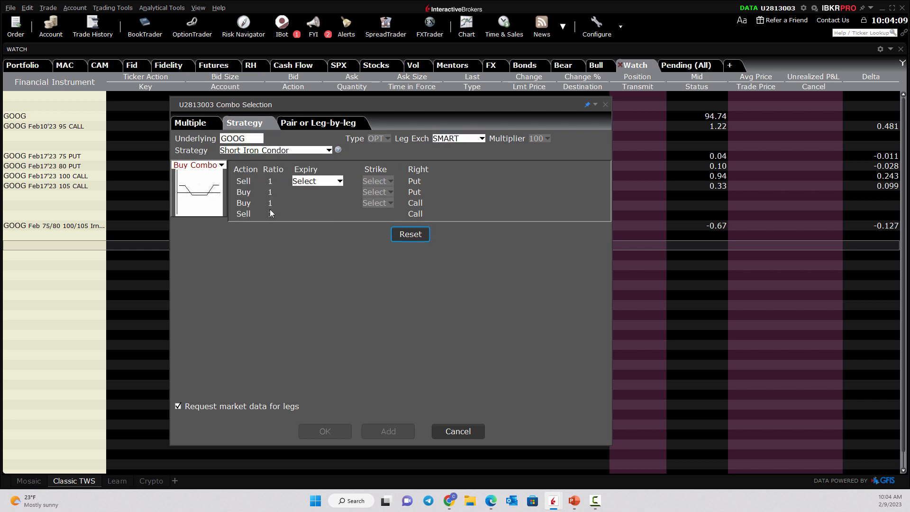
{"action": "left_click", "coordinate": [198, 165]}
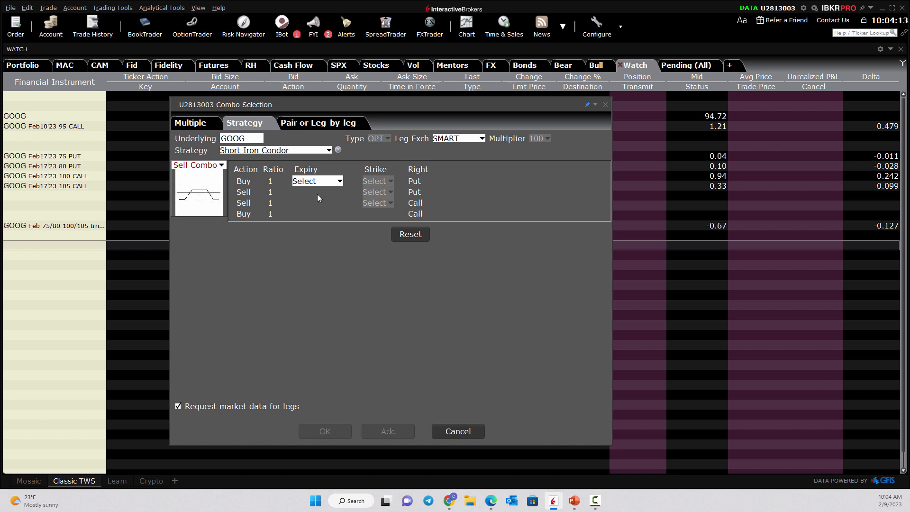
{"action": "left_click", "coordinate": [377, 181]}
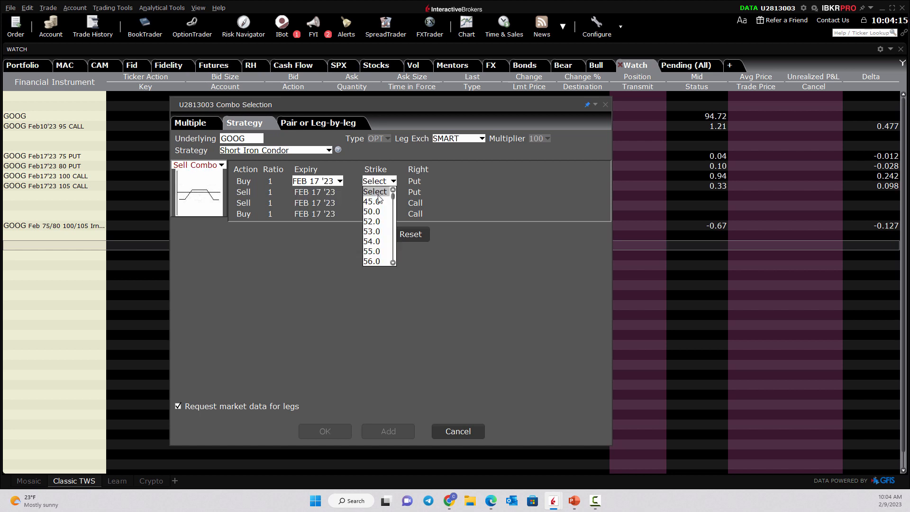
{"action": "scroll", "scroll_direction": "down", "scroll_amount": 3}
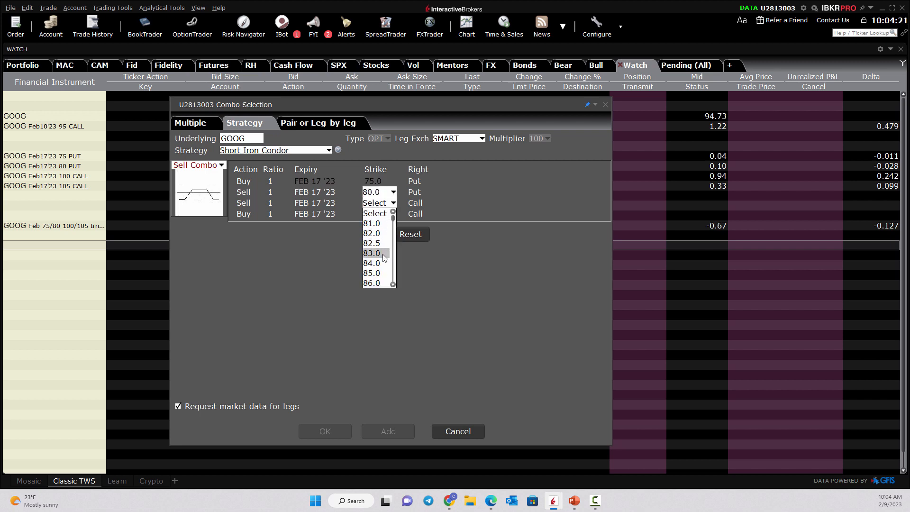
{"action": "left_click", "coordinate": [377, 203]}
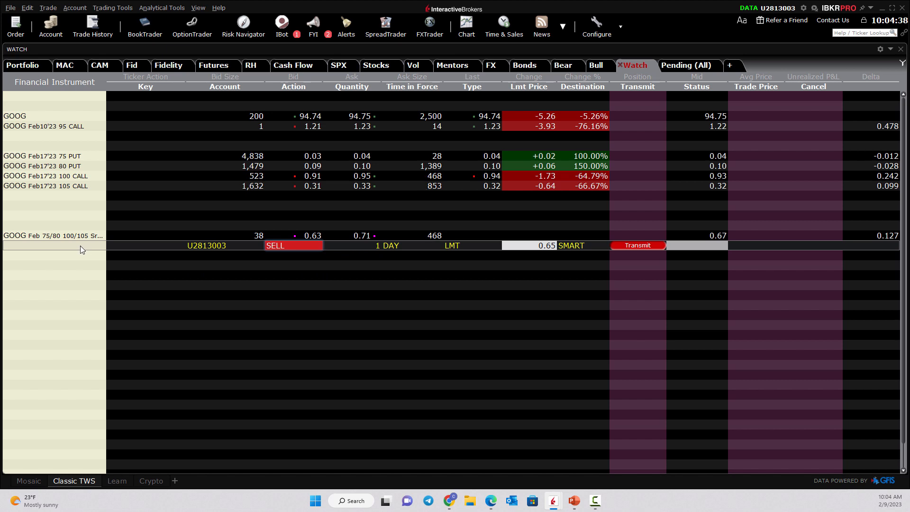
{"action": "mouse_move", "coordinate": [53, 235]}
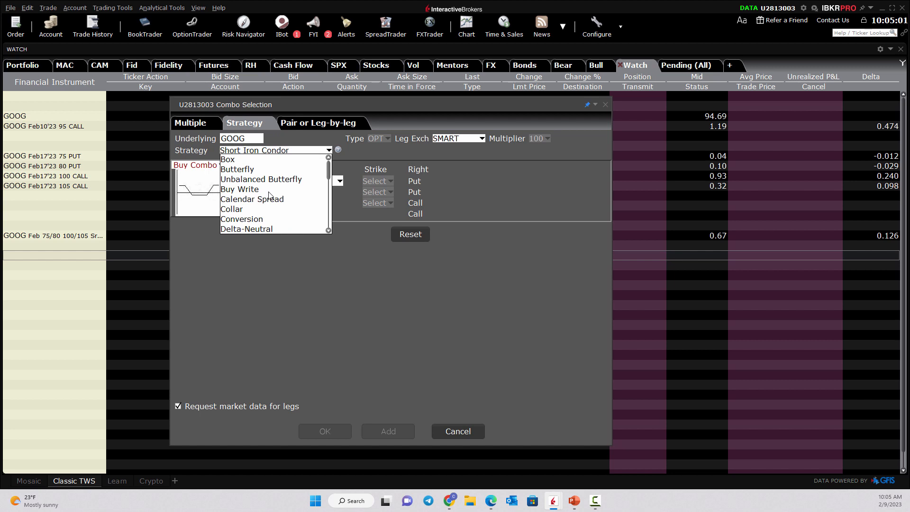
Step: Set up a GOOG Mar 17 '23 call butterfly, abandon it, and start an MSFT watchlist row
{"action": "left_click", "coordinate": [237, 169]}
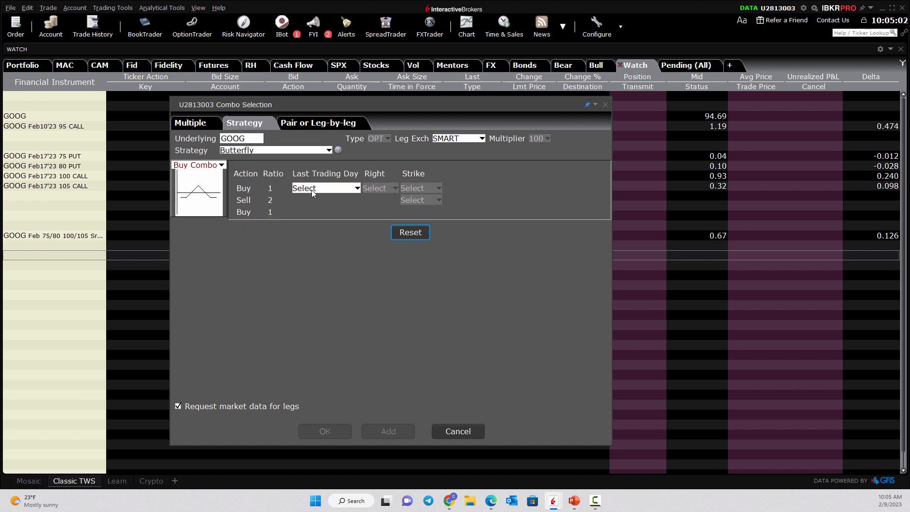
{"action": "left_click", "coordinate": [326, 188]}
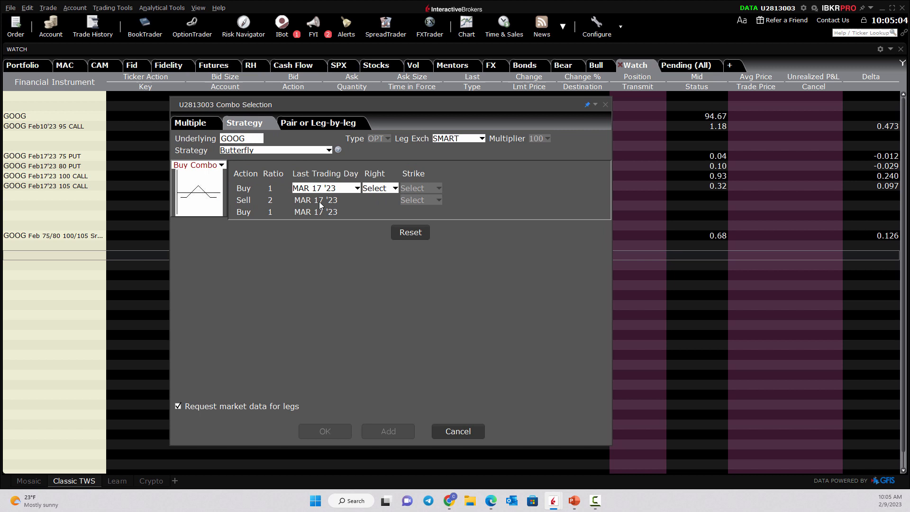
{"action": "left_click", "coordinate": [395, 188]}
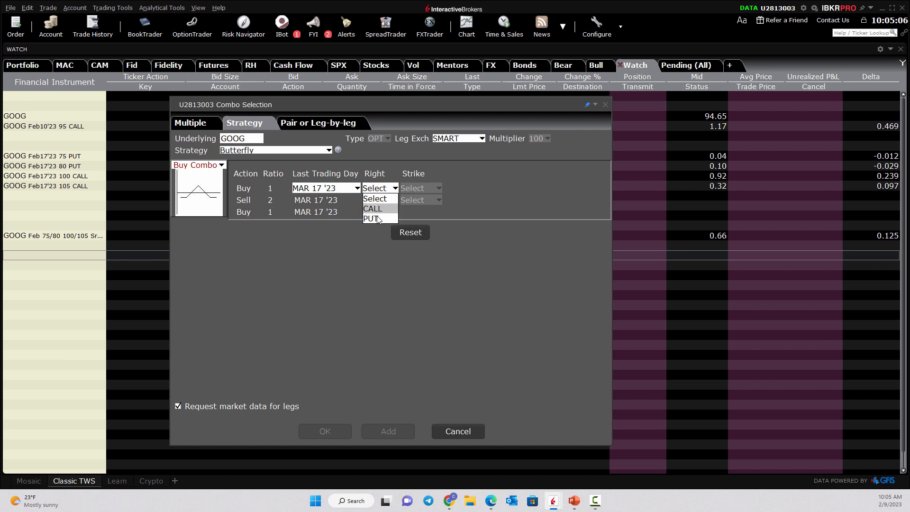
{"action": "left_click", "coordinate": [373, 209]}
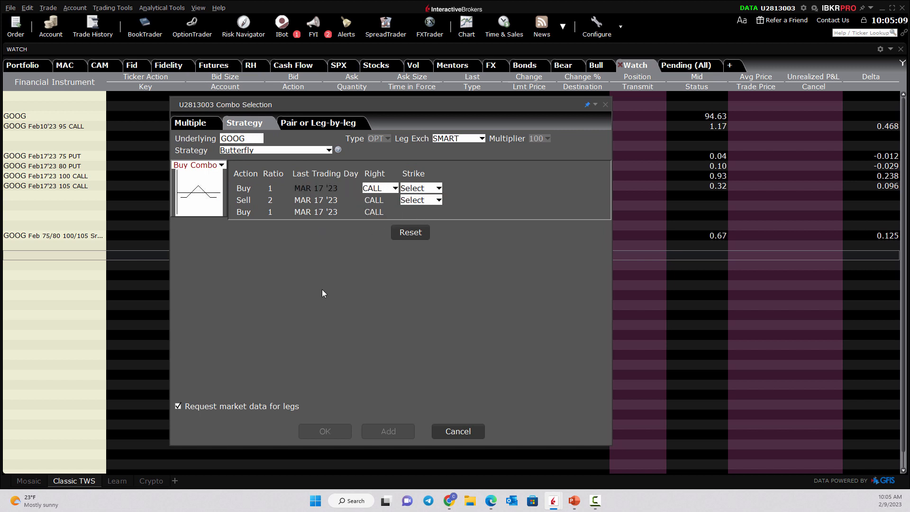
{"action": "left_click", "coordinate": [457, 432]}
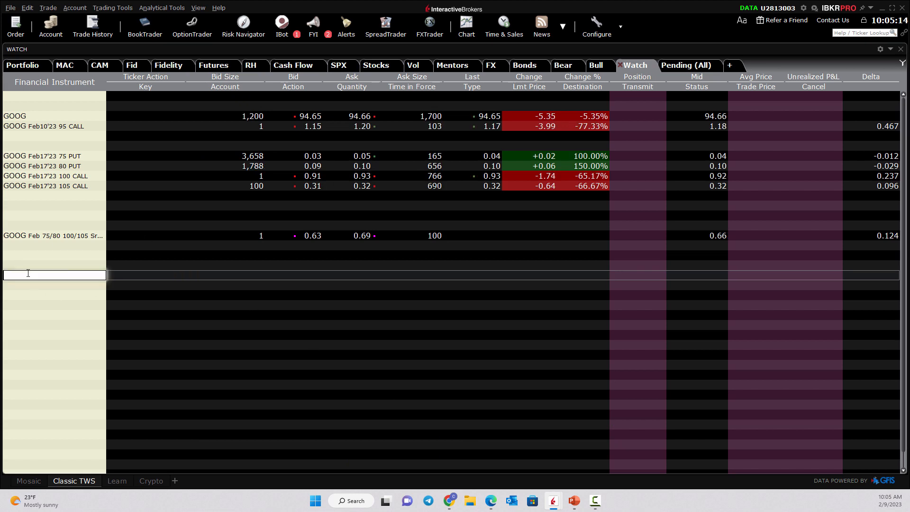
{"action": "type", "text": "m"}
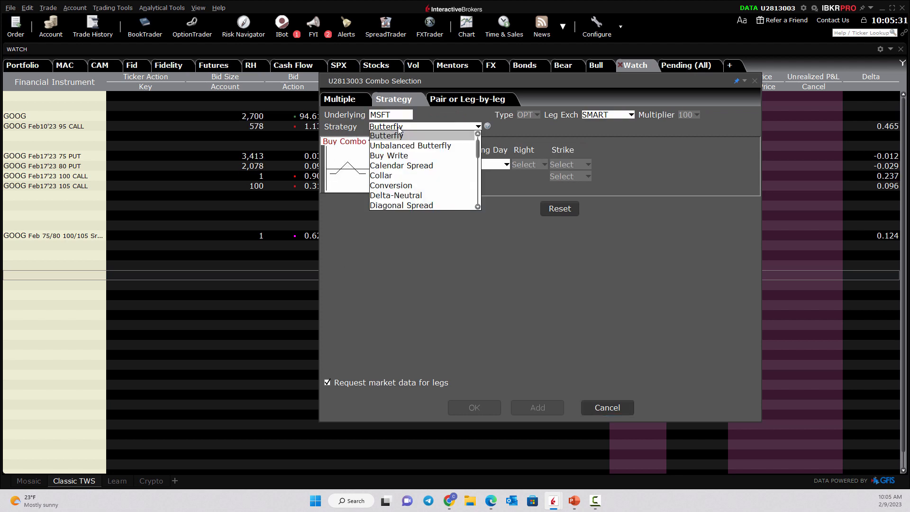
Step: Preview the Buy Write and Collar strategy types for MSFT, then cancel the combo dialog
{"action": "left_click", "coordinate": [389, 155]}
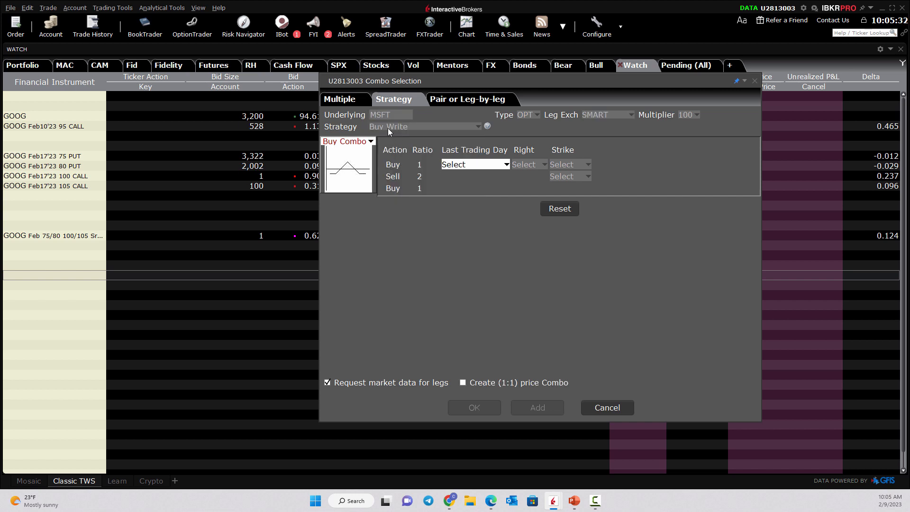
{"action": "left_click", "coordinate": [559, 208]}
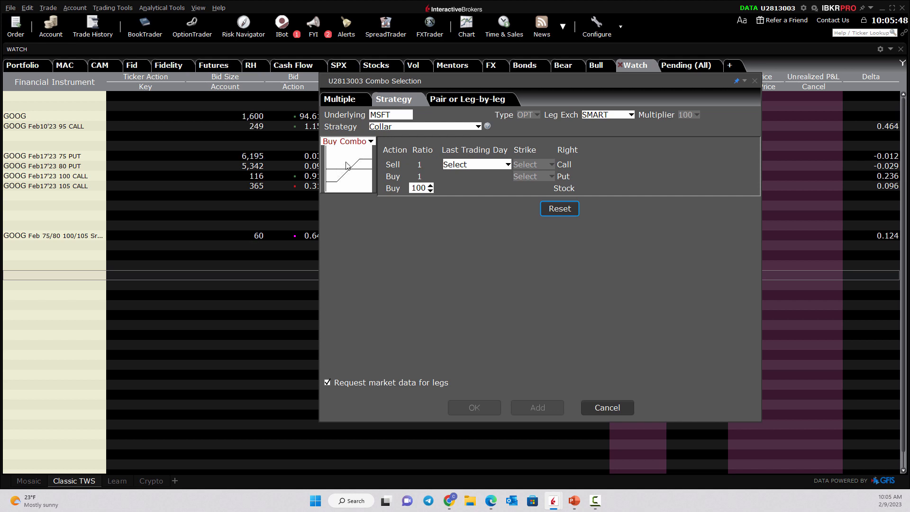
{"action": "left_click", "coordinate": [606, 408]}
{"action": "type", "text": "goog"}
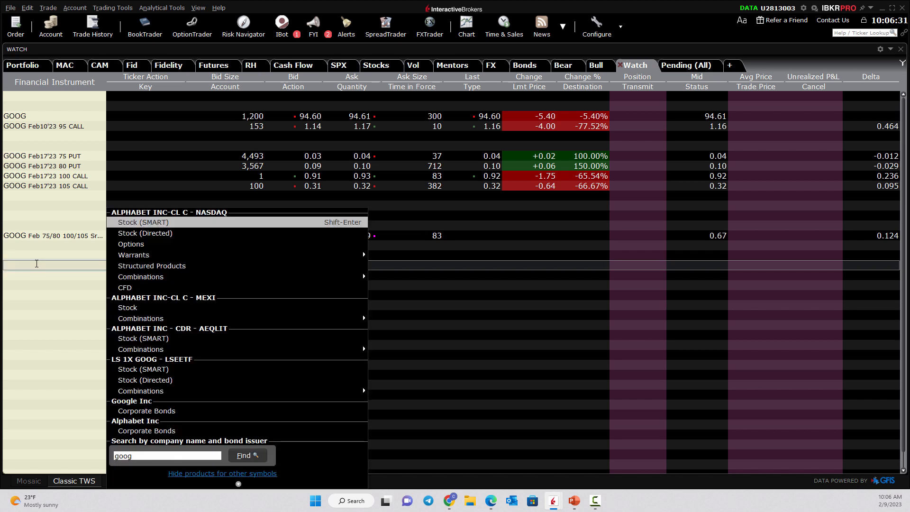
{"action": "mouse_move", "coordinate": [131, 244]}
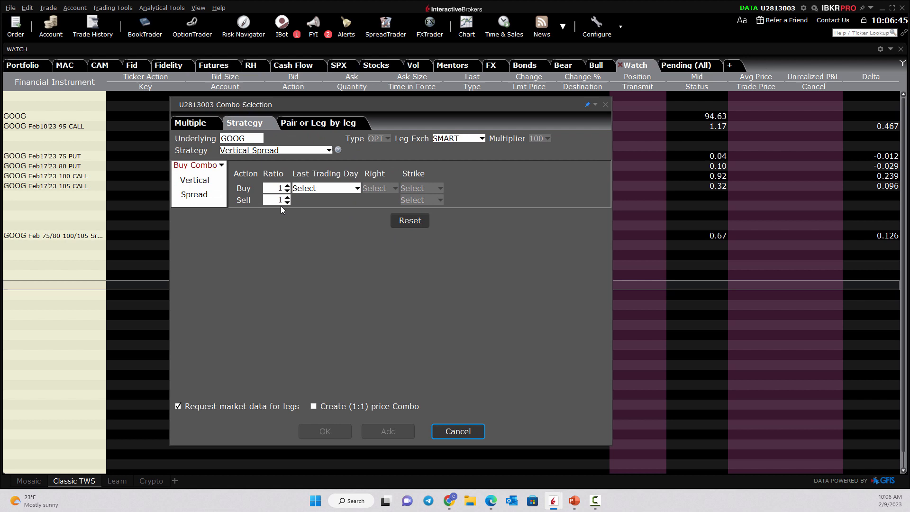
Step: Cancel the GOOG vertical spread combo and enter MSFT in the watchlist row
{"action": "left_click", "coordinate": [457, 431]}
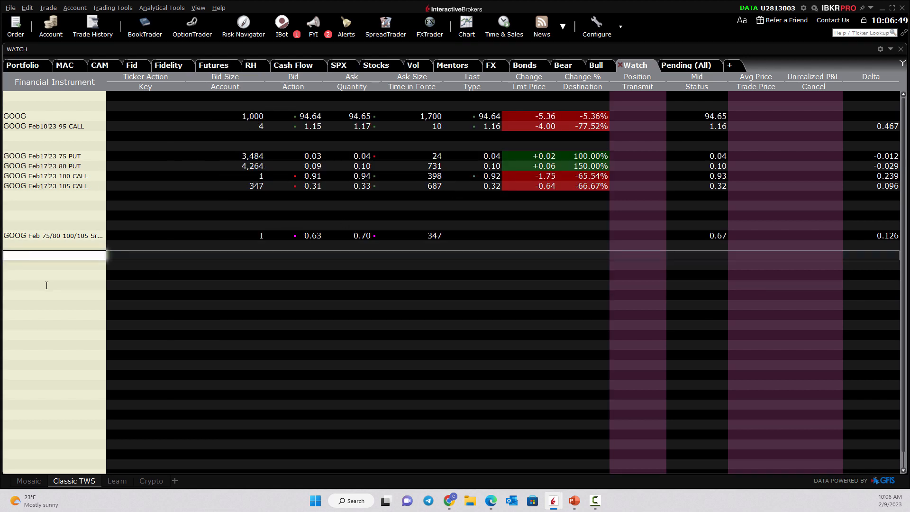
{"action": "type", "text": "msft"}
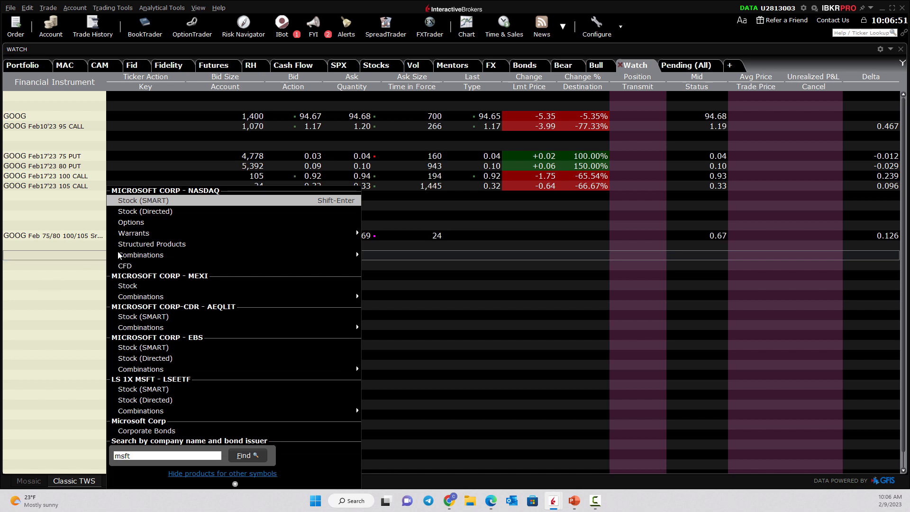
Step: Add MSFT Stock (SMART) to the watchlist and launch OptionTrader on it
{"action": "left_click", "coordinate": [142, 200]}
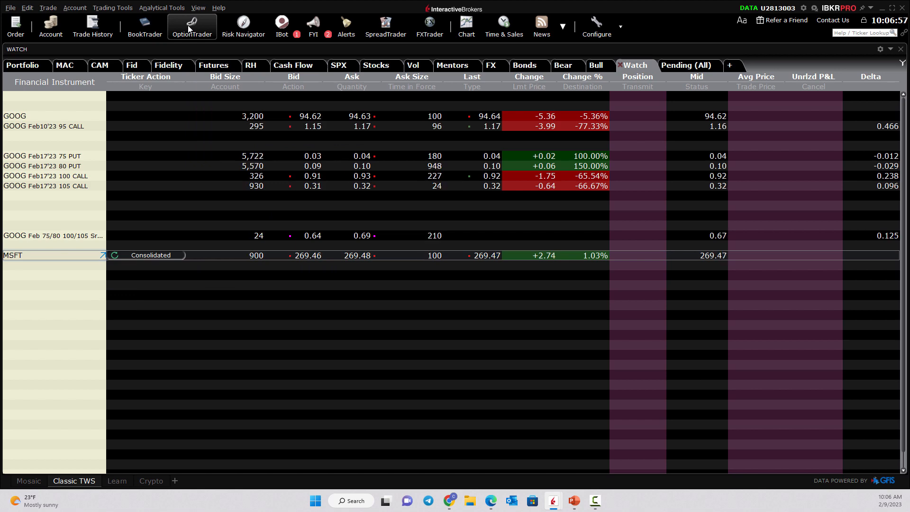
{"action": "left_click", "coordinate": [192, 23]}
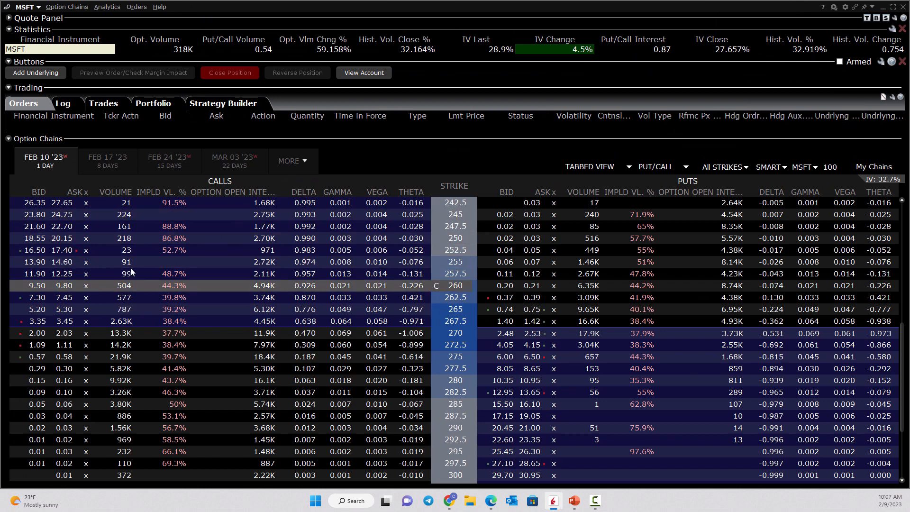
Step: Stage a 7.65 buy order on the MSFT Mar 17 '23 275 call ask, then cancel it
{"action": "left_click", "coordinate": [289, 161]}
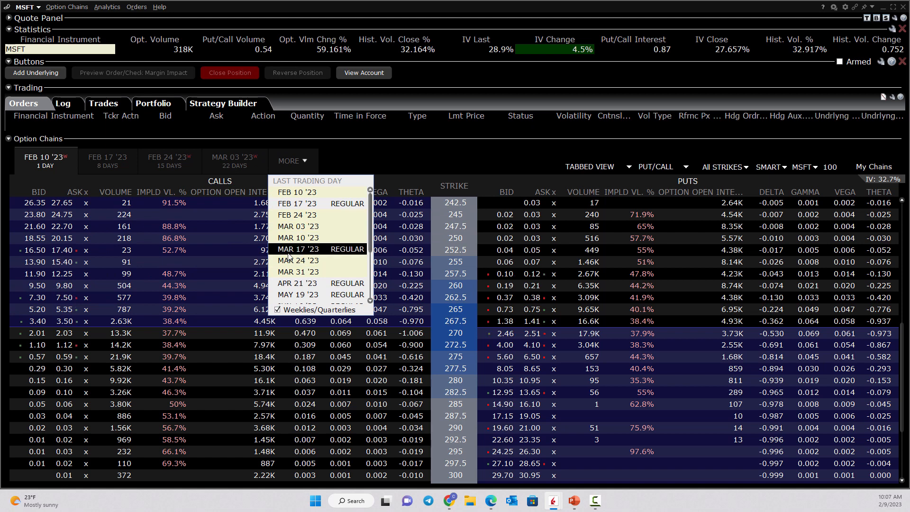
{"action": "left_click", "coordinate": [297, 250]}
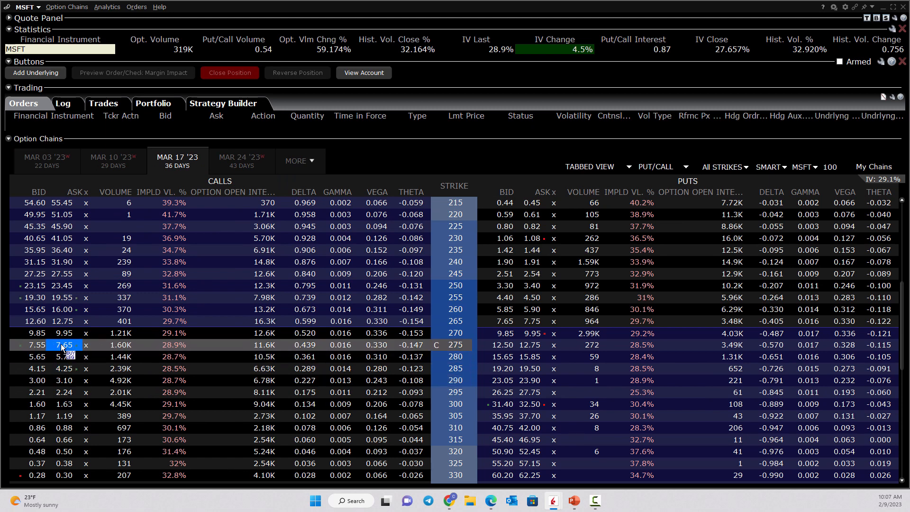
{"action": "left_click", "coordinate": [67, 345]}
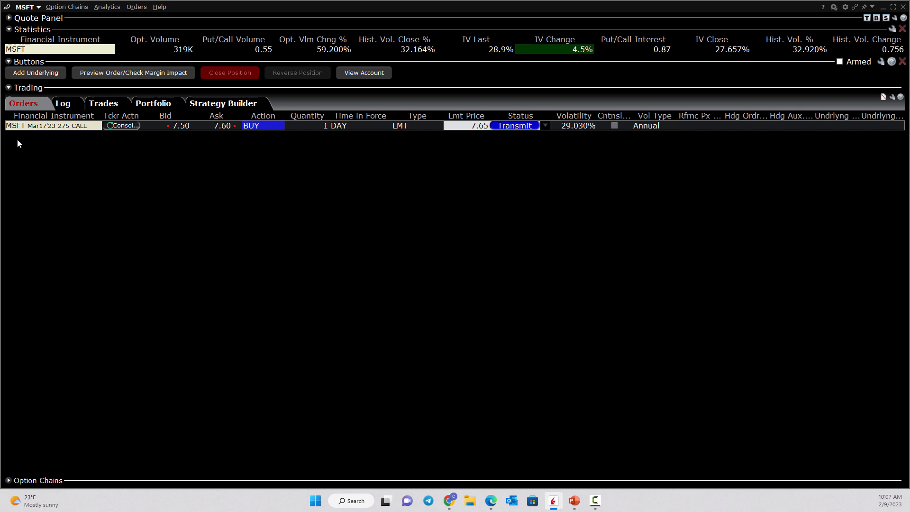
{"action": "mouse_move", "coordinate": [91, 360]}
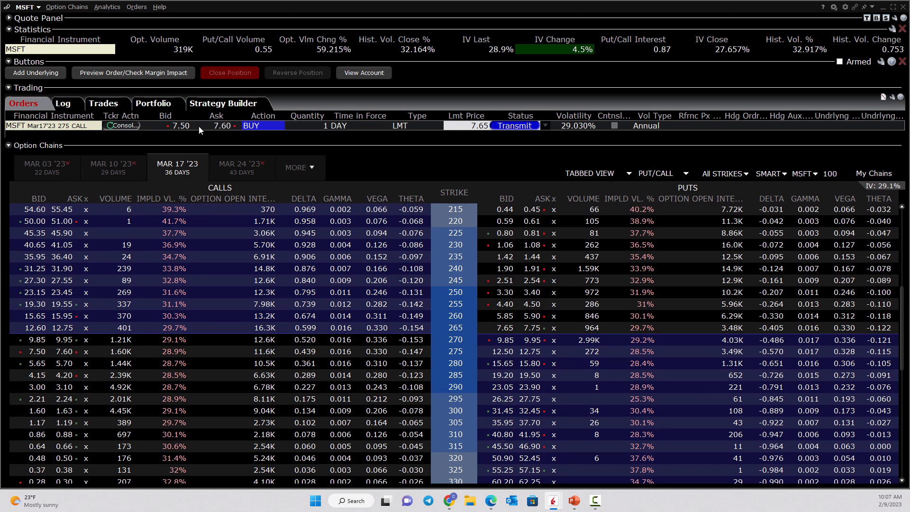
{"action": "left_click", "coordinate": [224, 103]}
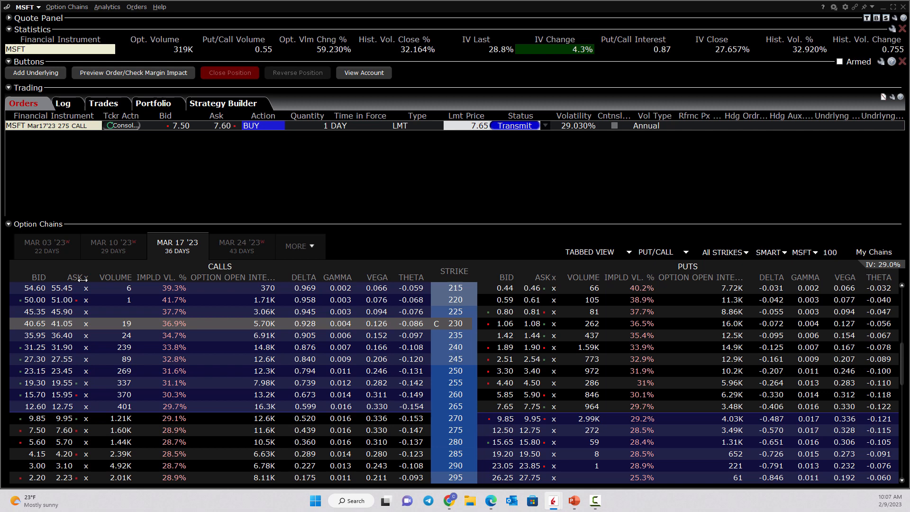
{"action": "left_click", "coordinate": [47, 246]}
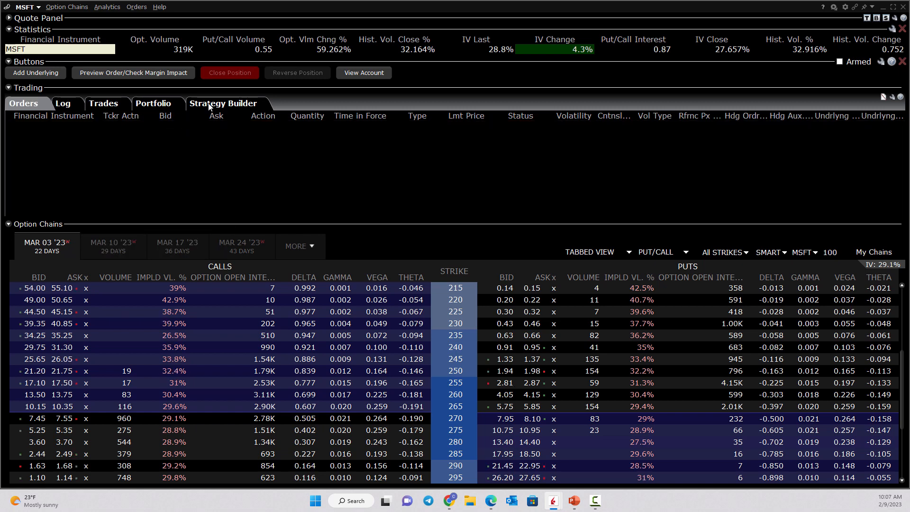
Step: In Strategy Builder, buy the Mar 17 '23 275 call and sell a Mar 03 '23 call for a 5.09 debit
{"action": "left_click", "coordinate": [223, 102]}
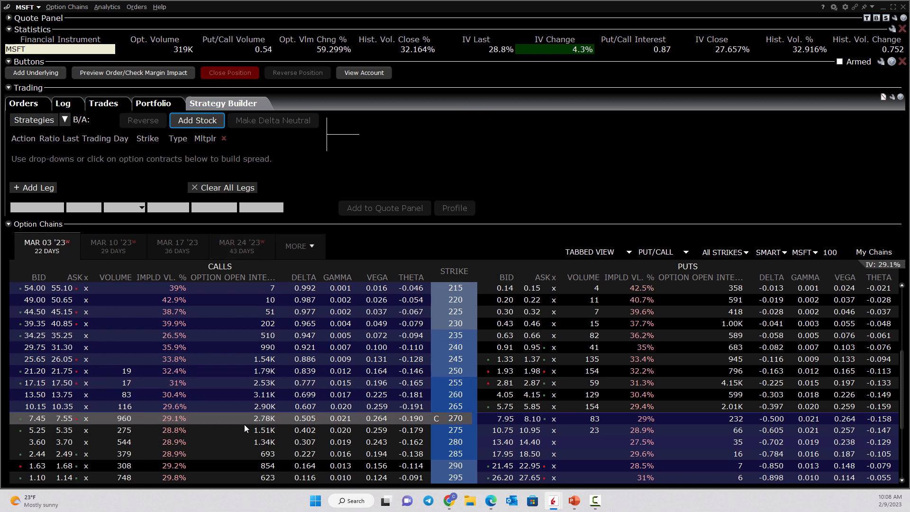
{"action": "left_click", "coordinate": [178, 246]}
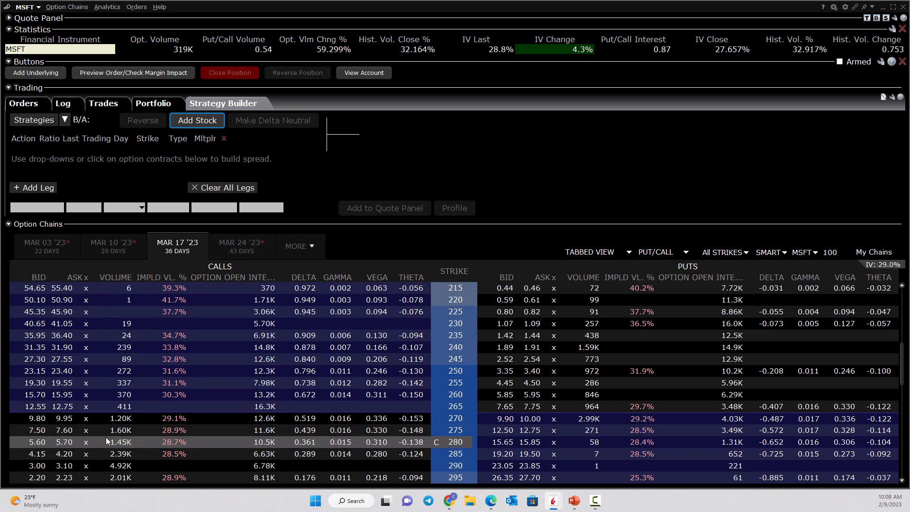
{"action": "left_click", "coordinate": [38, 430]}
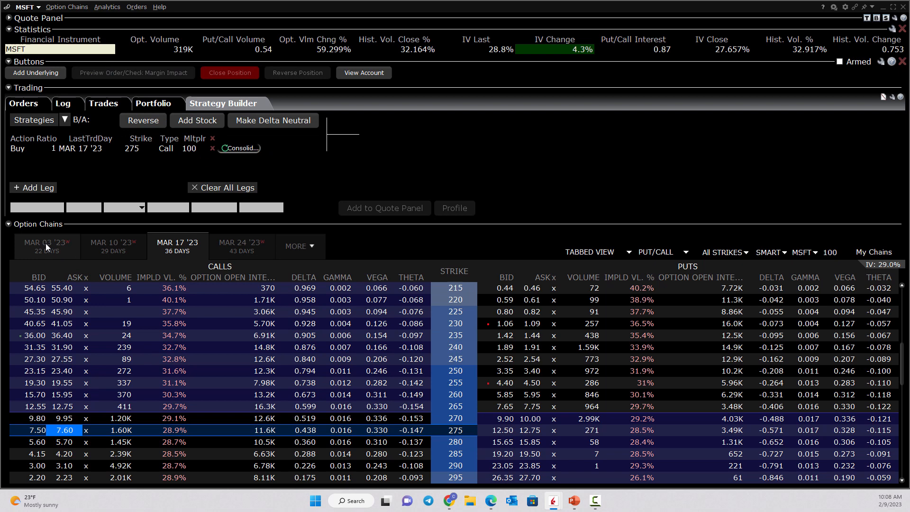
{"action": "left_click", "coordinate": [46, 245]}
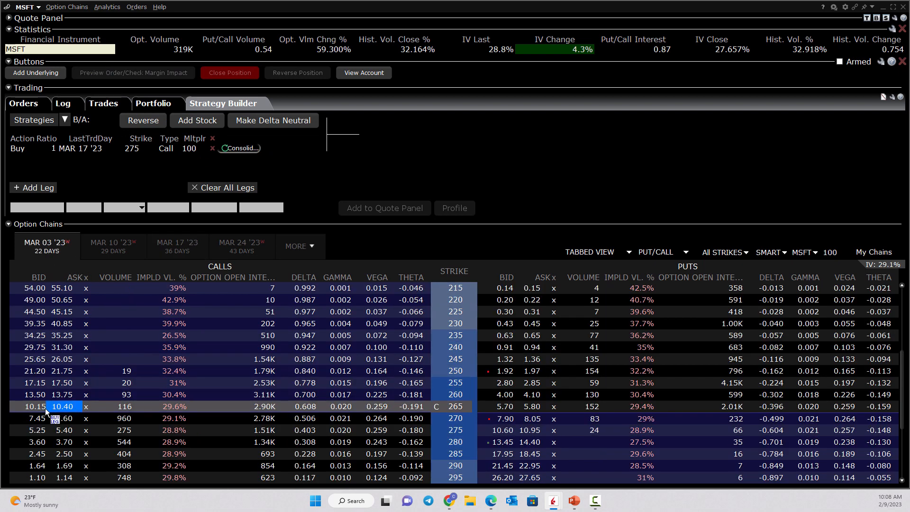
{"action": "left_click", "coordinate": [36, 453]}
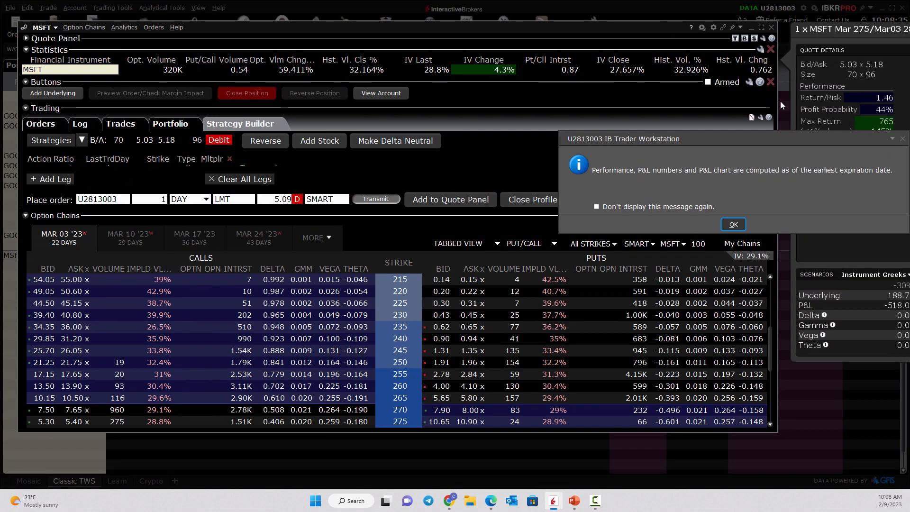
Step: Acknowledge the earliest-expiration notice to display the diagonal's profile and P&L graph
{"action": "left_click", "coordinate": [733, 223]}
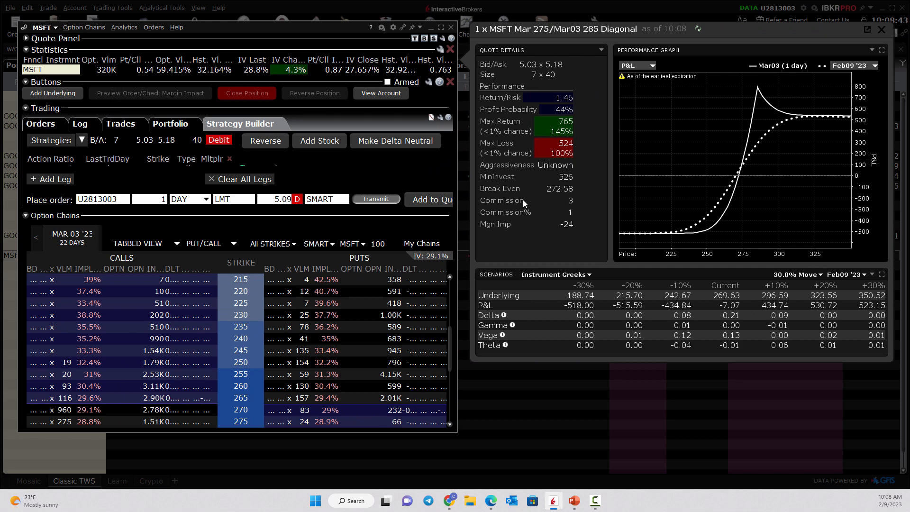
{"action": "mouse_move", "coordinate": [664, 235]}
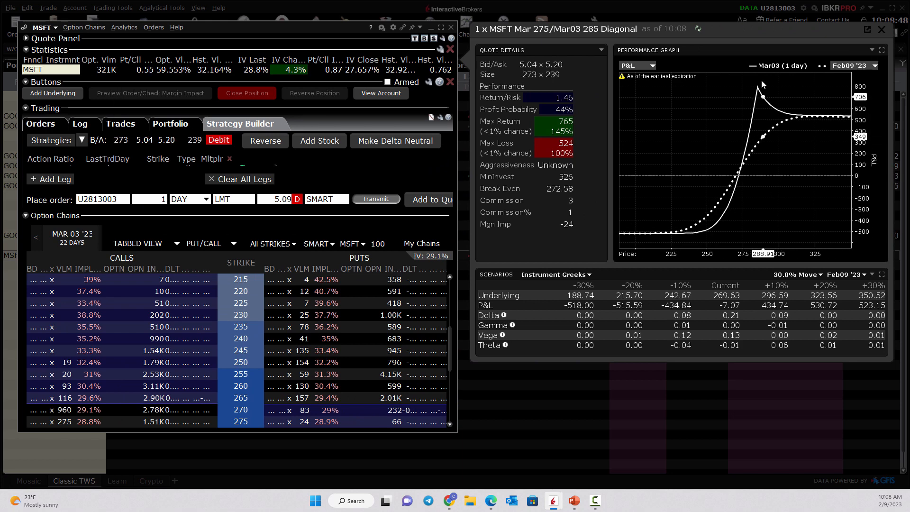
{"action": "mouse_move", "coordinate": [825, 117]}
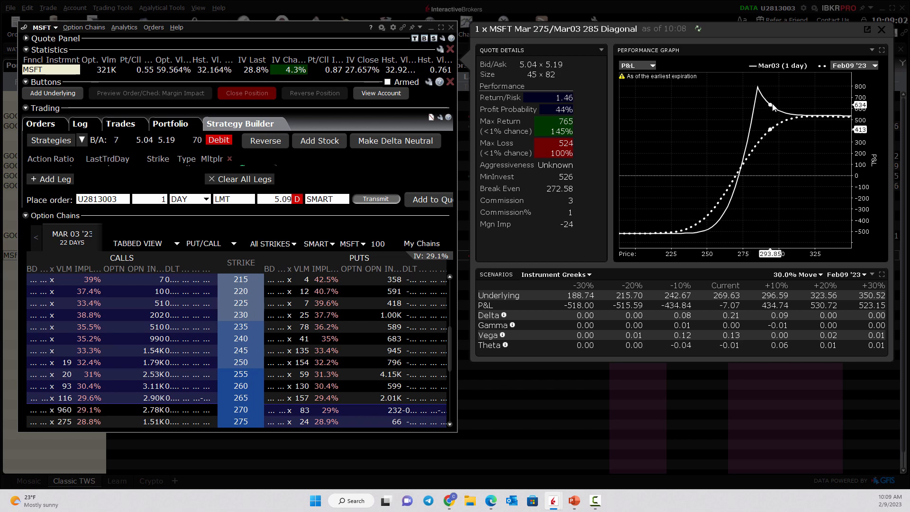
{"action": "mouse_move", "coordinate": [849, 117]}
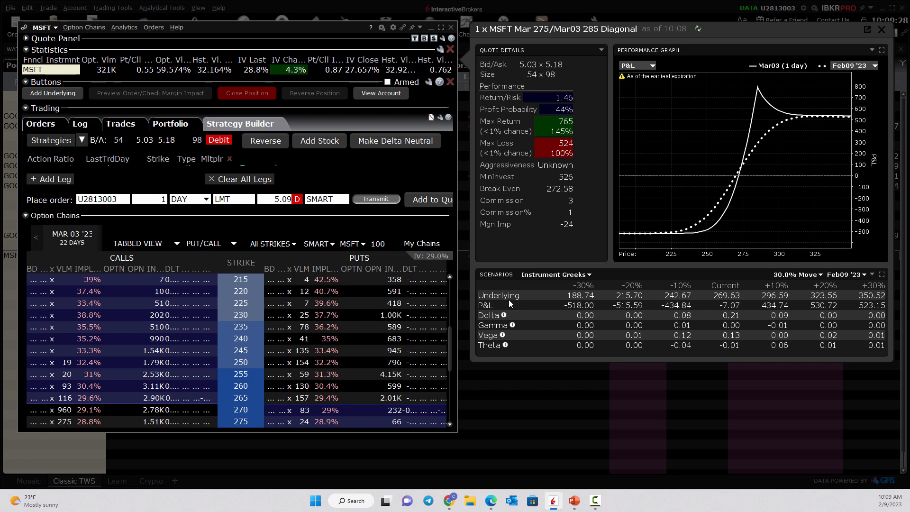
{"action": "mouse_move", "coordinate": [734, 191]}
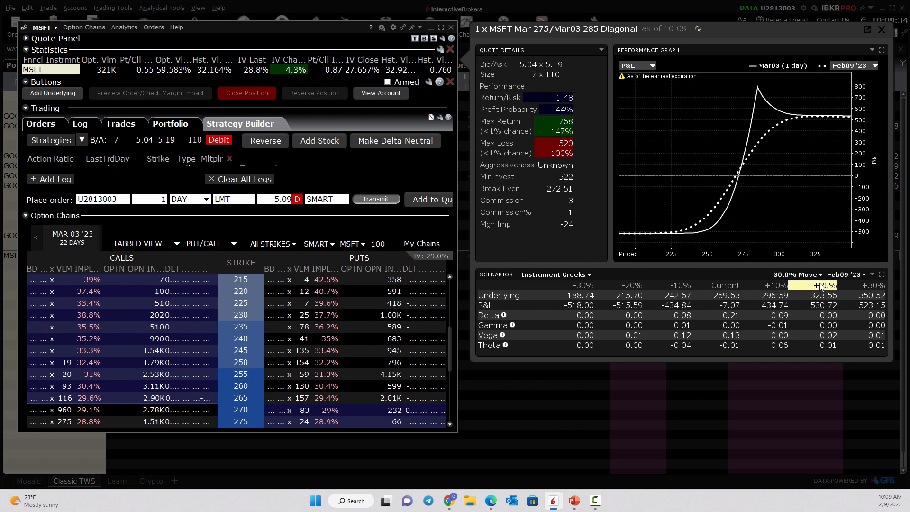
Step: Choose a different scenario price-move size in the MSFT diagonal's profile
{"action": "left_click", "coordinate": [796, 274]}
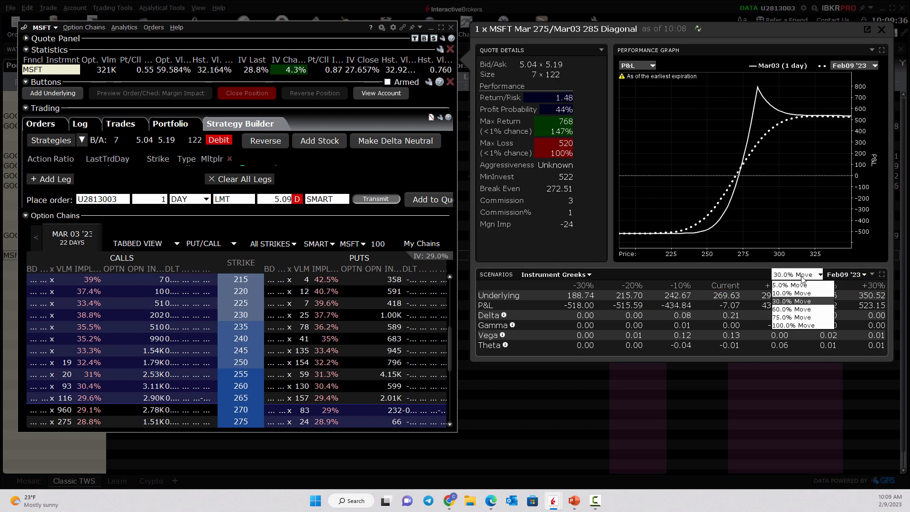
{"action": "left_click", "coordinate": [789, 285]}
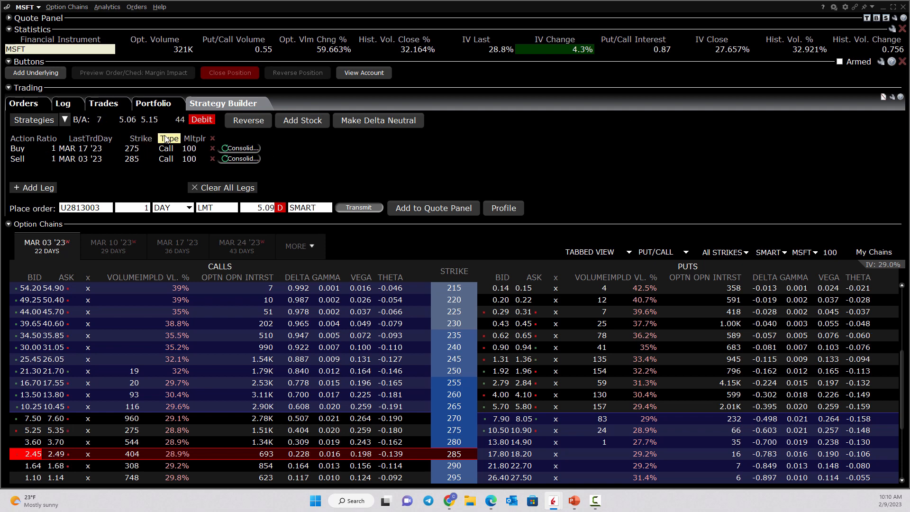
Step: Switch the underlying to UBER and load its Apr 21 '23 option chain
{"action": "left_click", "coordinate": [23, 6]}
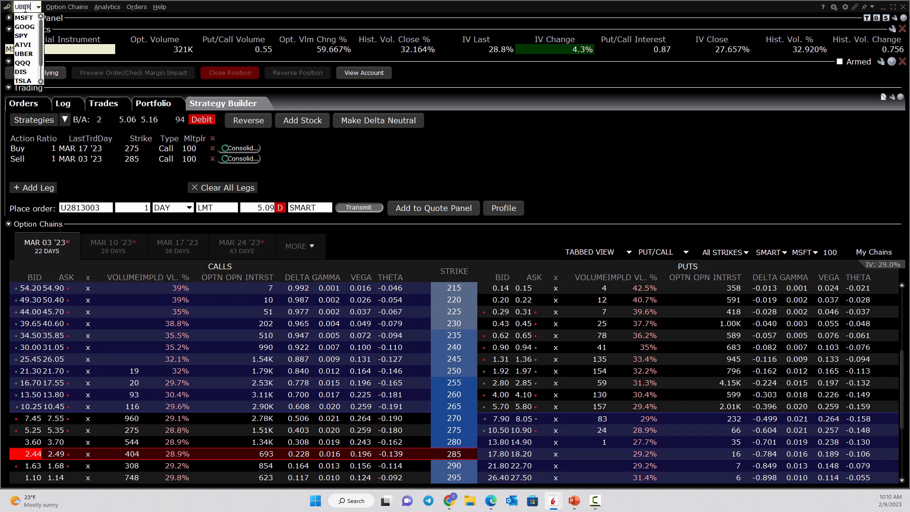
{"action": "left_click", "coordinate": [22, 45]}
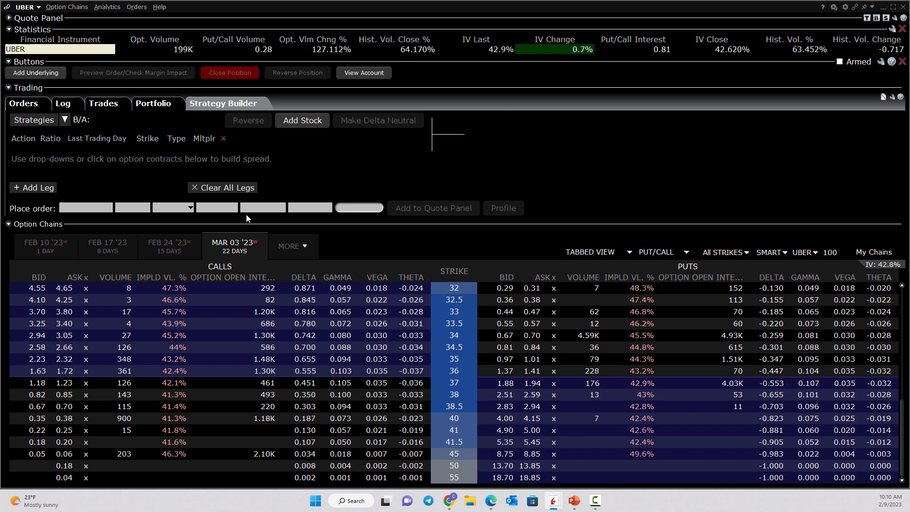
{"action": "left_click", "coordinate": [293, 247]}
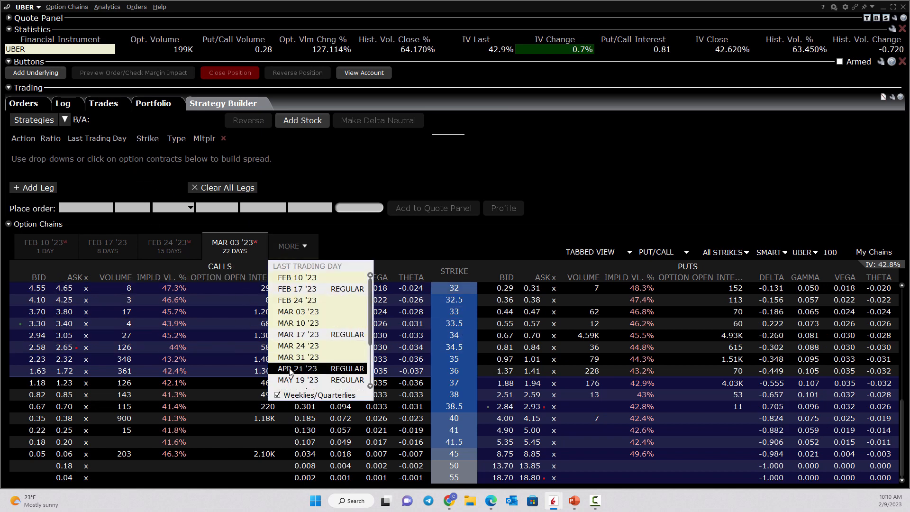
{"action": "left_click", "coordinate": [298, 369]}
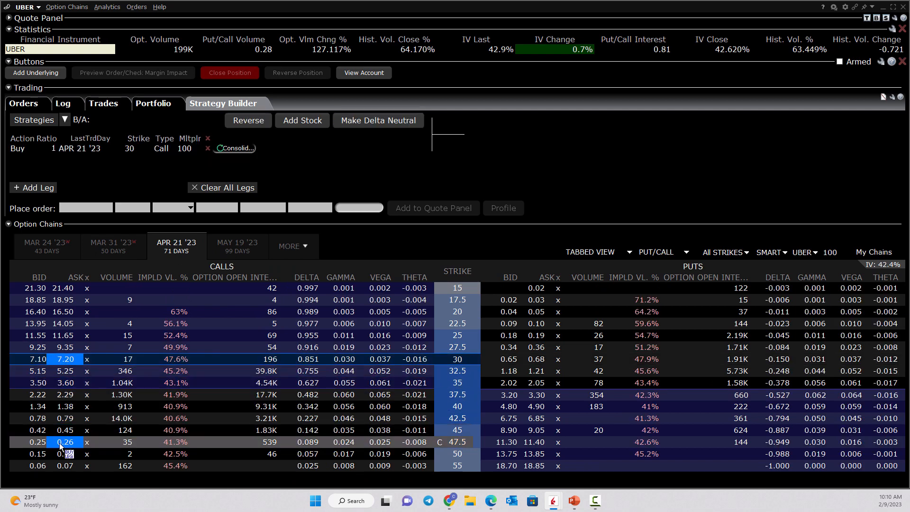
Step: Add the Apr 21 call legs with two short 40 calls (ratio 2) and set the limit price from the bid
{"action": "left_click", "coordinate": [65, 454]}
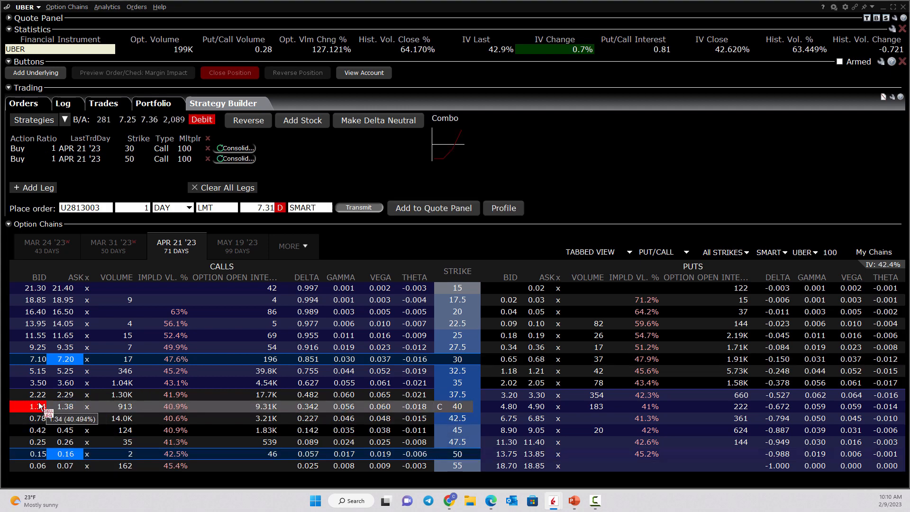
{"action": "left_click", "coordinate": [40, 407]}
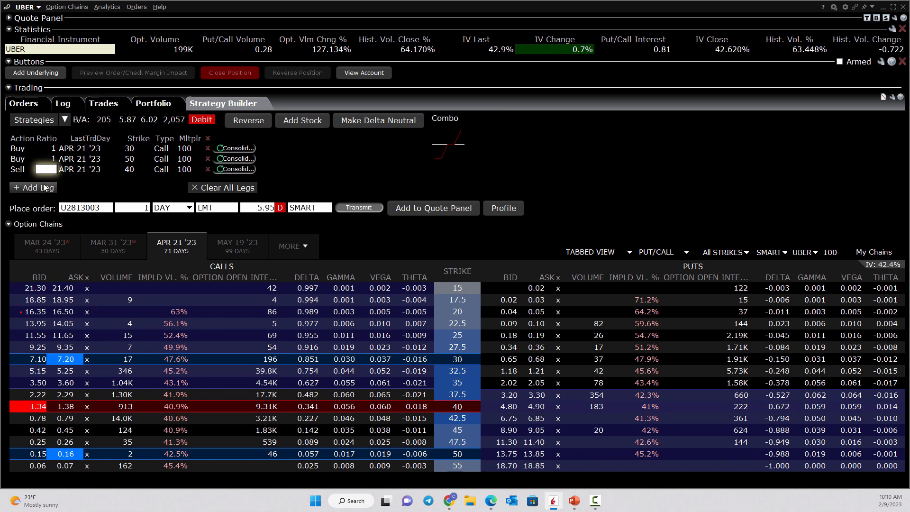
{"action": "type", "text": "2"}
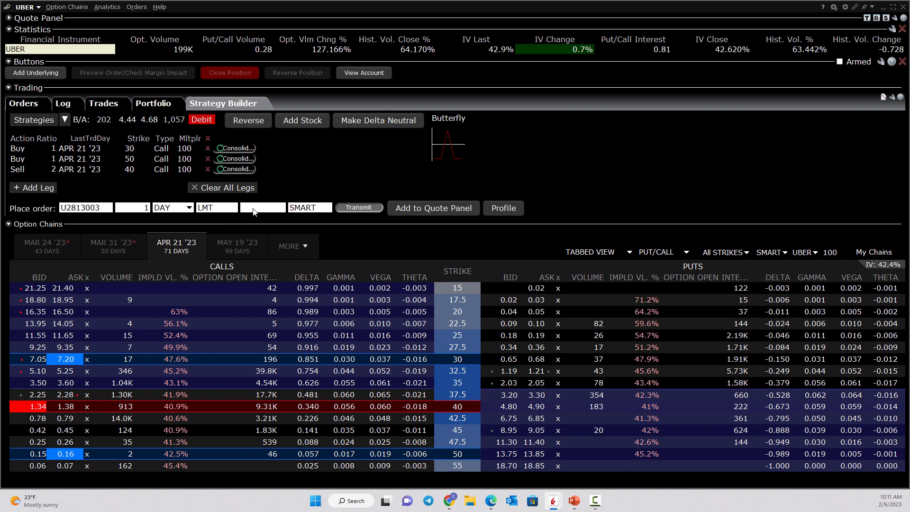
{"action": "left_click", "coordinate": [262, 208]}
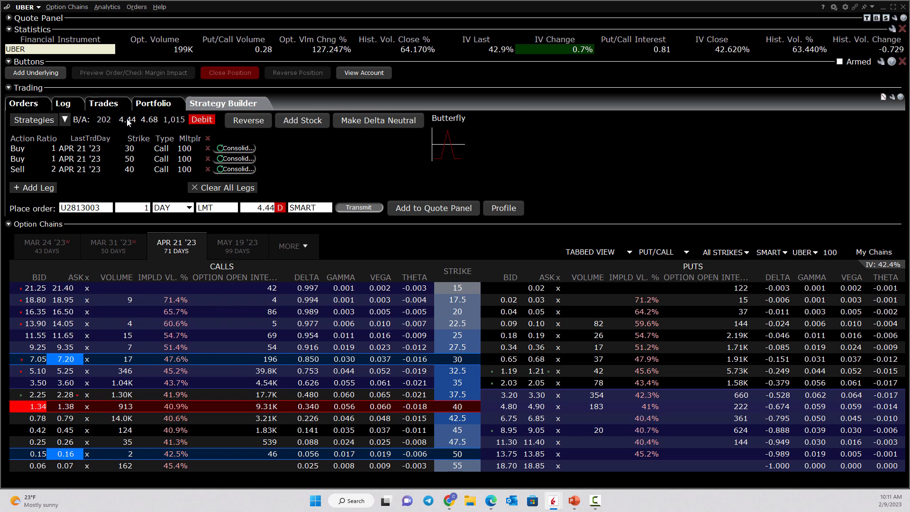
{"action": "left_click", "coordinate": [257, 208]}
{"action": "type", "text": "4.5"}
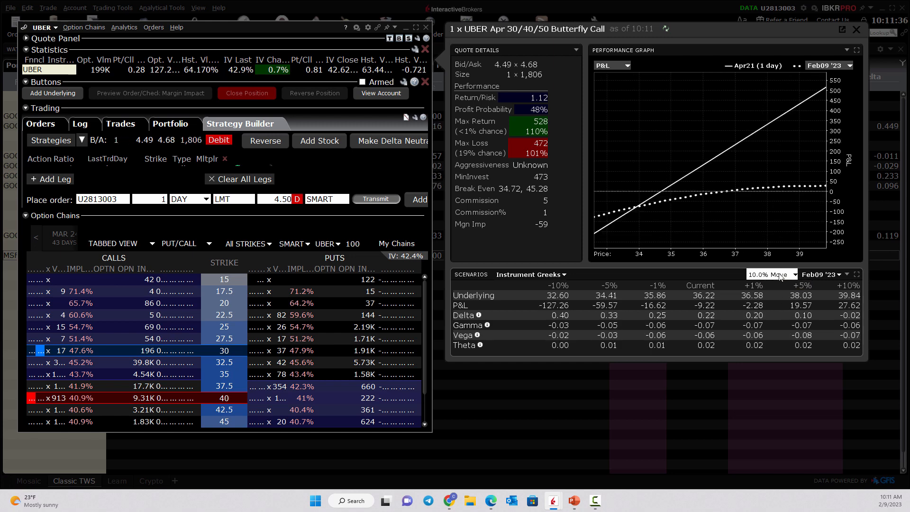
Step: Widen the UBER butterfly profile scenarios from a 10% to a 30% price move
{"action": "left_click", "coordinate": [772, 274]}
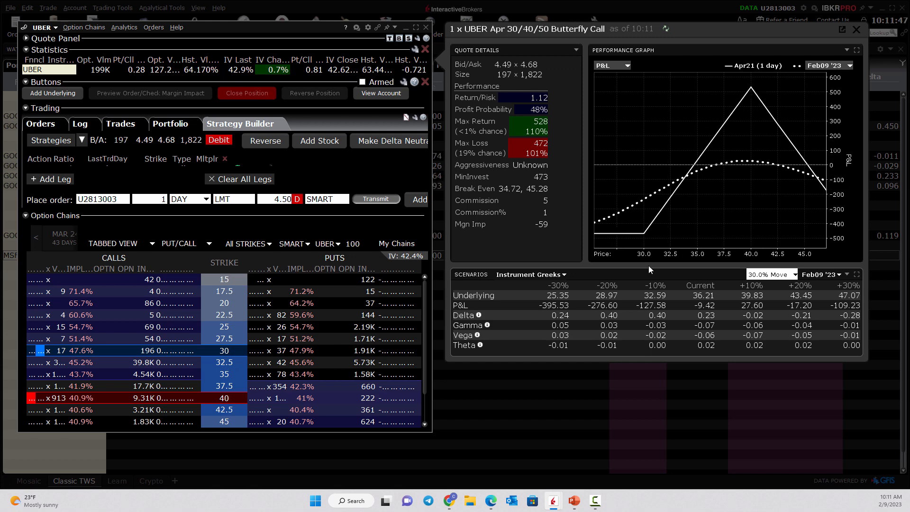
{"action": "mouse_move", "coordinate": [748, 92]}
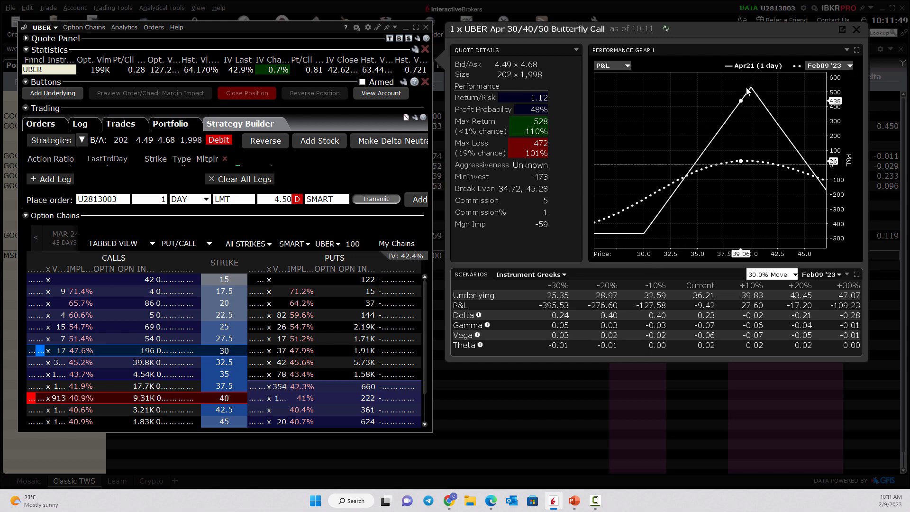
{"action": "mouse_move", "coordinate": [702, 161]}
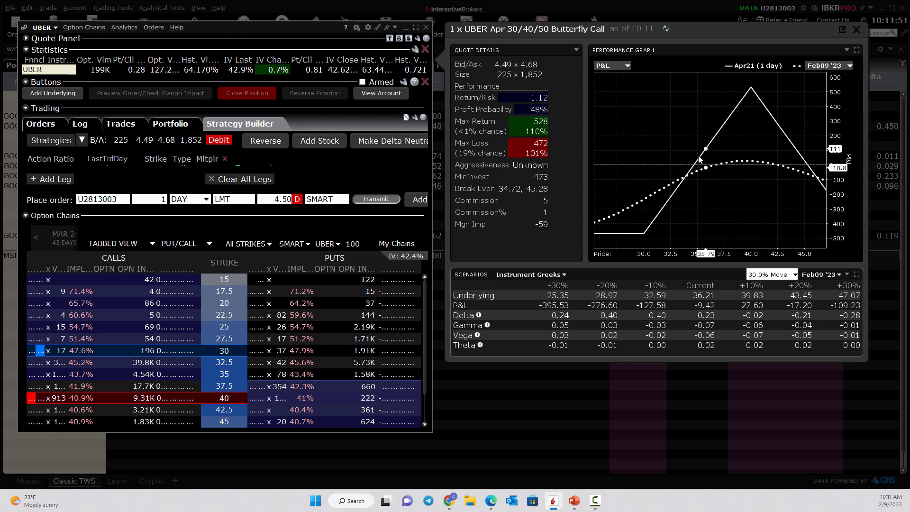
{"action": "mouse_move", "coordinate": [663, 211]}
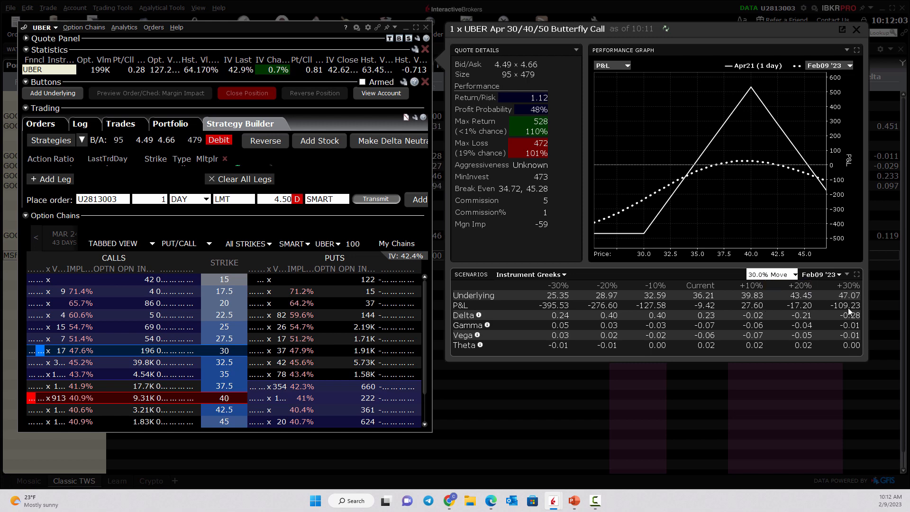
{"action": "left_click", "coordinate": [823, 274]}
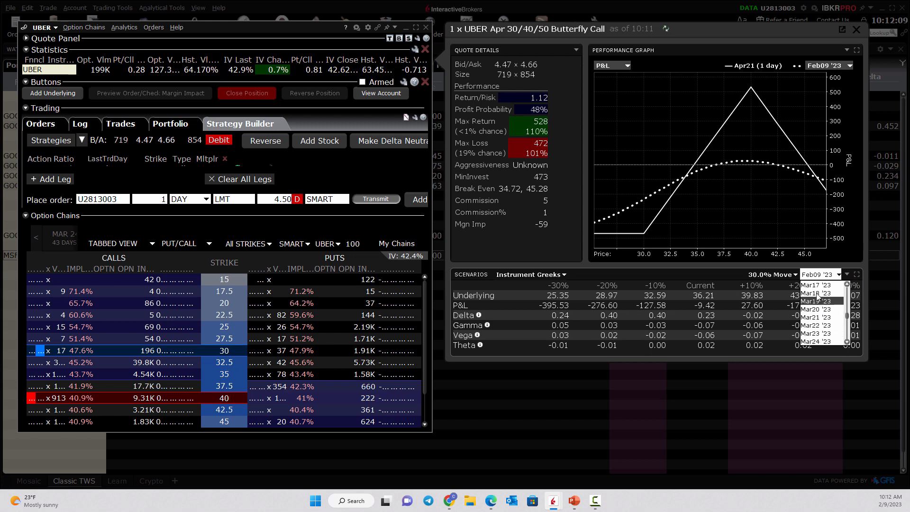
Step: Set the scenario date to Mar 17 '23, then change it to Apr 17 '23
{"action": "left_click", "coordinate": [818, 300]}
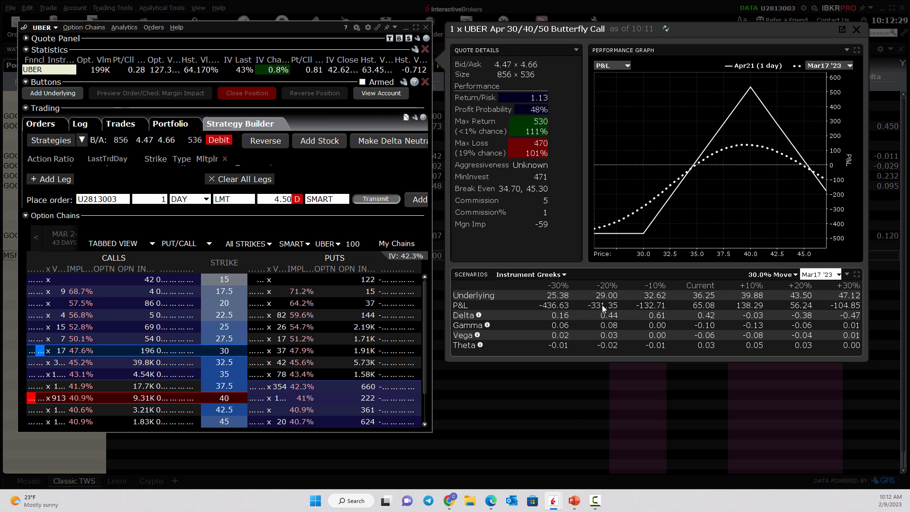
{"action": "left_click", "coordinate": [824, 275]}
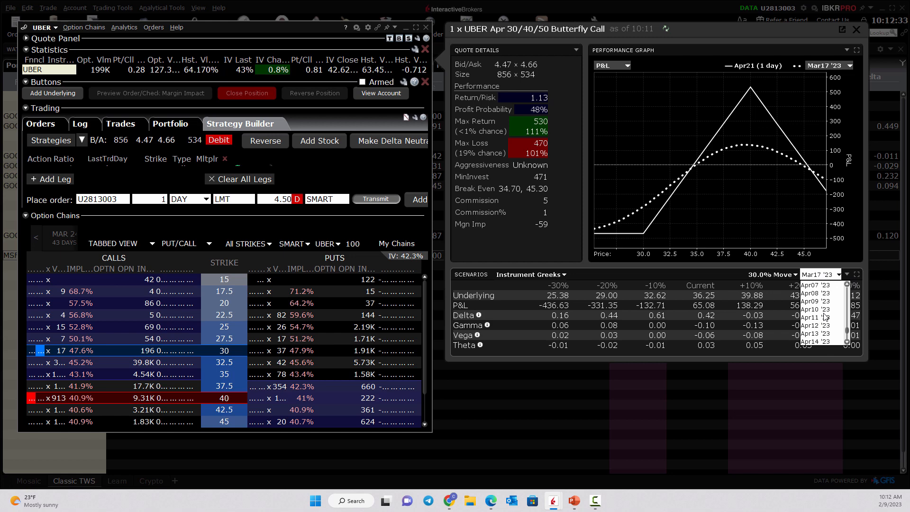
{"action": "scroll", "scroll_direction": "down", "scroll_amount": 3}
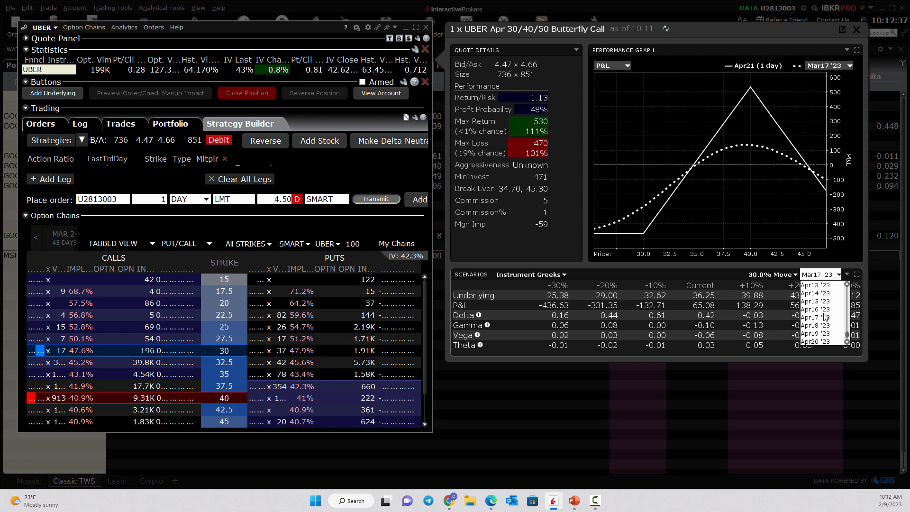
{"action": "left_click", "coordinate": [820, 275]}
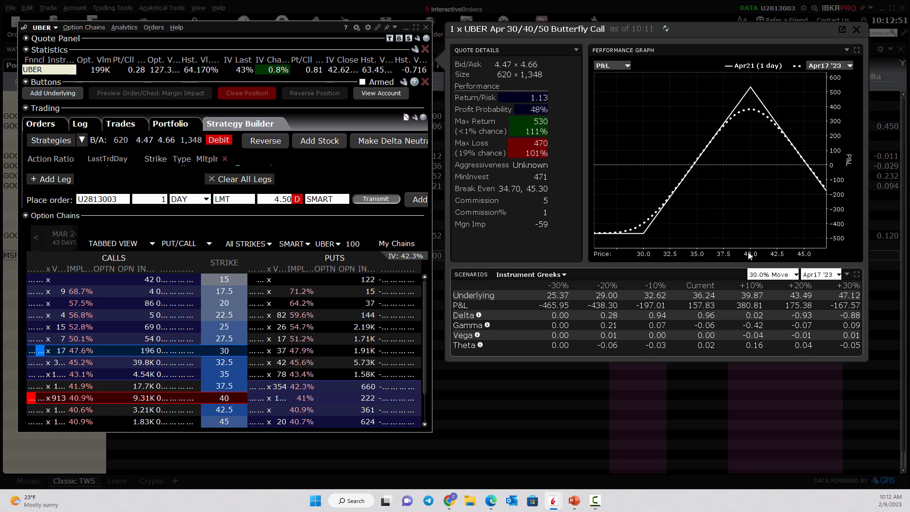
{"action": "mouse_move", "coordinate": [708, 225]}
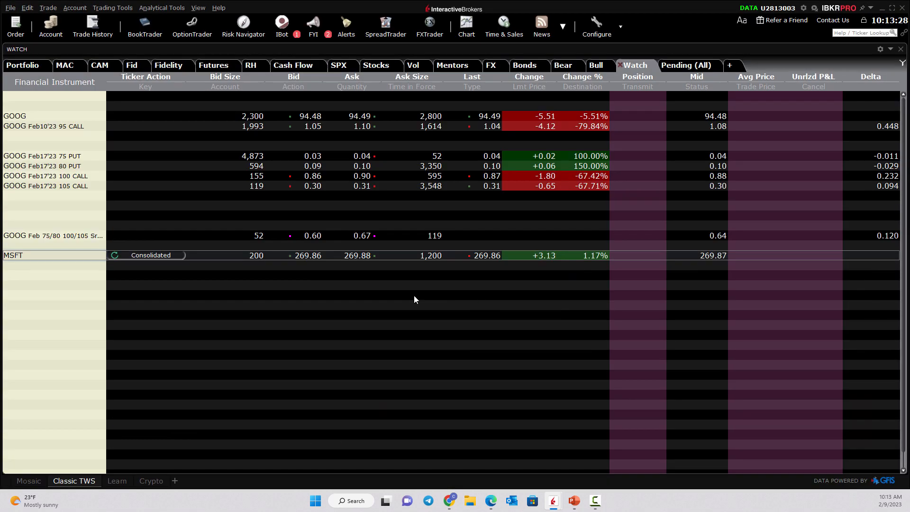
Step: Add HD to the watchlist and bring up its option chains in OptionTrader
{"action": "left_click", "coordinate": [53, 285]}
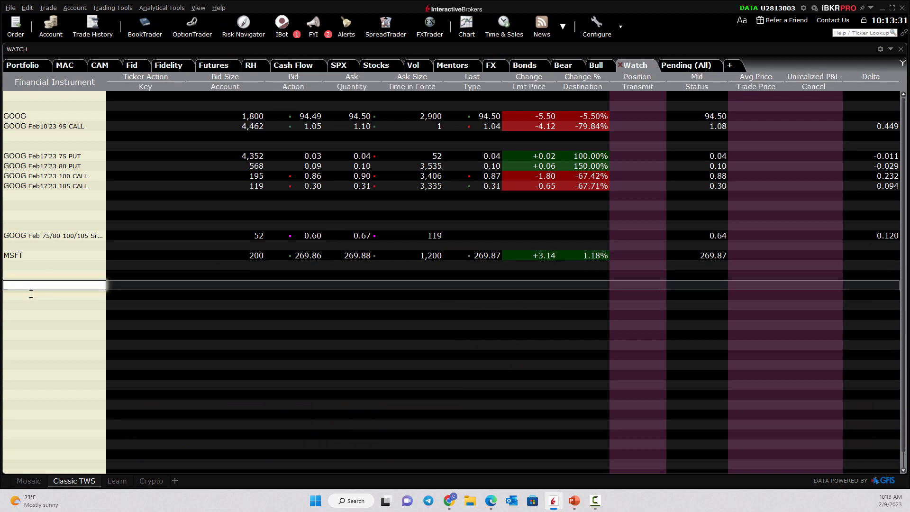
{"action": "type", "text": "hd"}
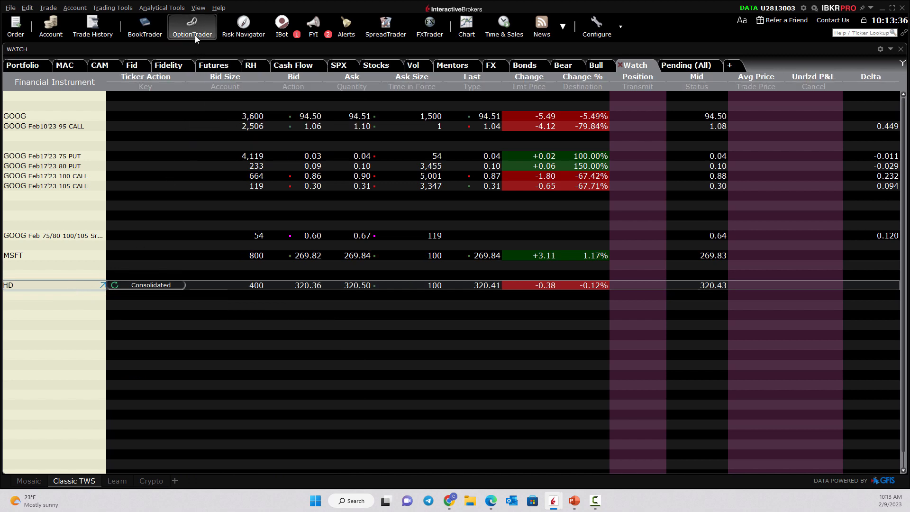
{"action": "left_click", "coordinate": [191, 26]}
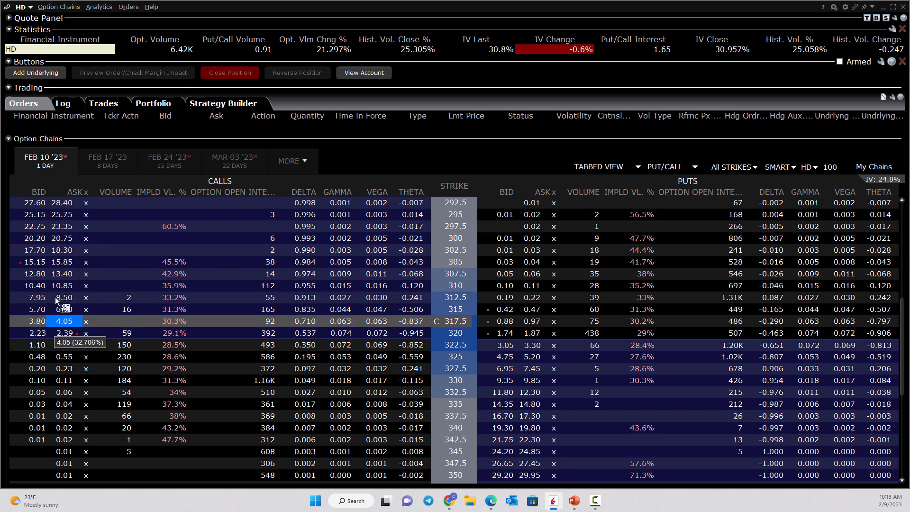
Step: Build the HD diagonal — long Mar 03 320 call, short Feb 17 325 call — and view its profile
{"action": "left_click", "coordinate": [223, 103]}
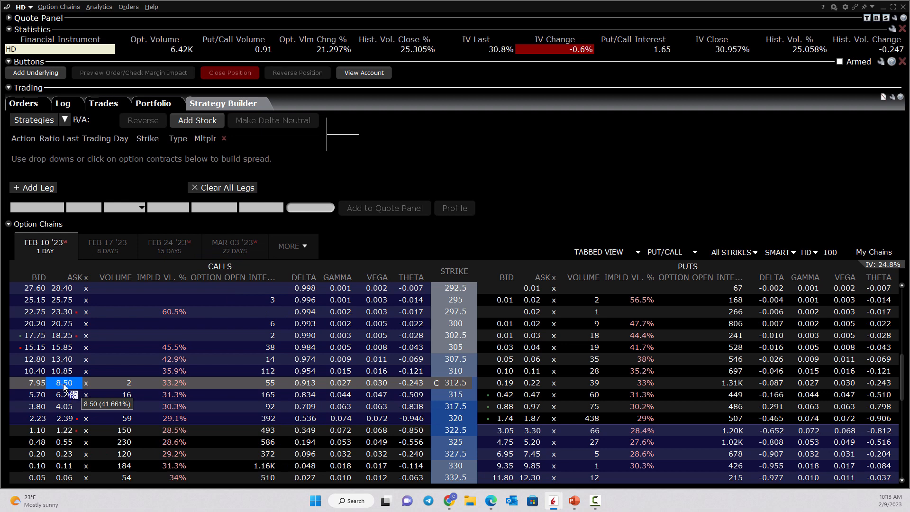
{"action": "left_click", "coordinate": [234, 246]}
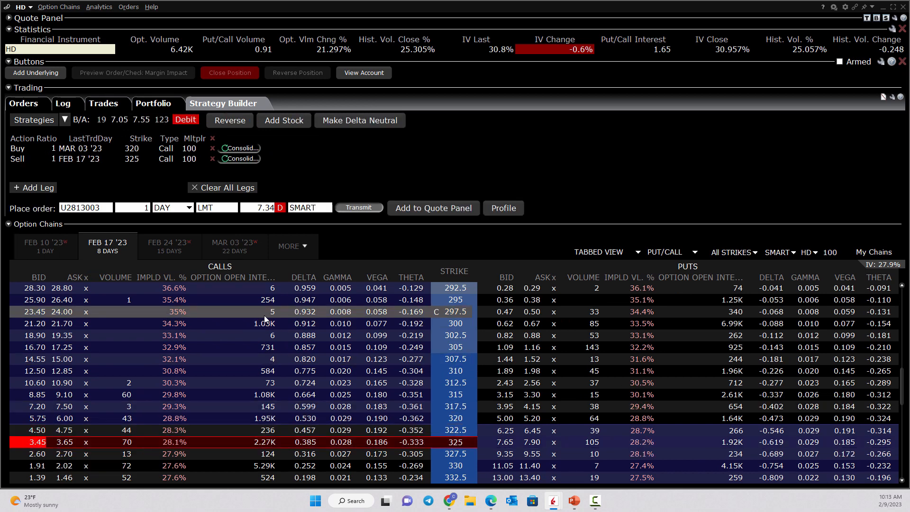
{"action": "mouse_move", "coordinate": [500, 218]}
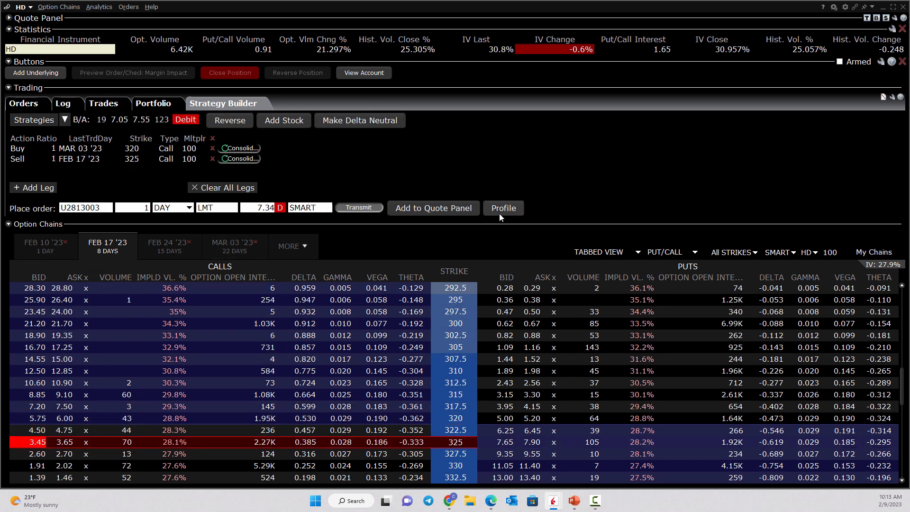
{"action": "left_click", "coordinate": [502, 208]}
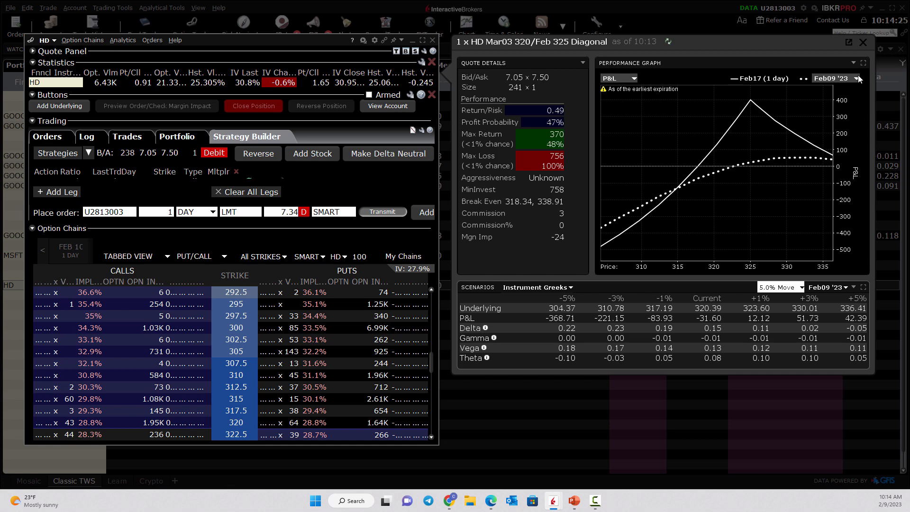
Step: Close the diagonal's profile and the HD option chains, returning to the watchlist
{"action": "left_click", "coordinate": [864, 42]}
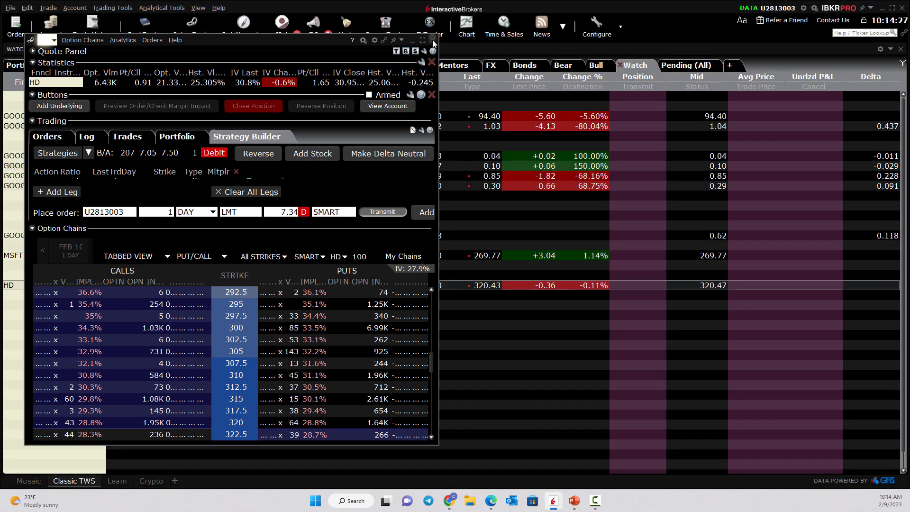
{"action": "left_click", "coordinate": [432, 41]}
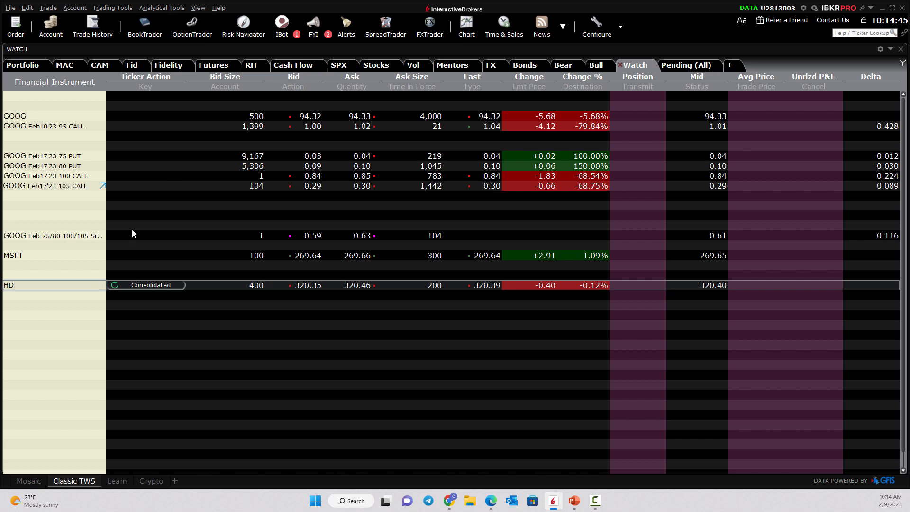
{"action": "type", "text": "h"}
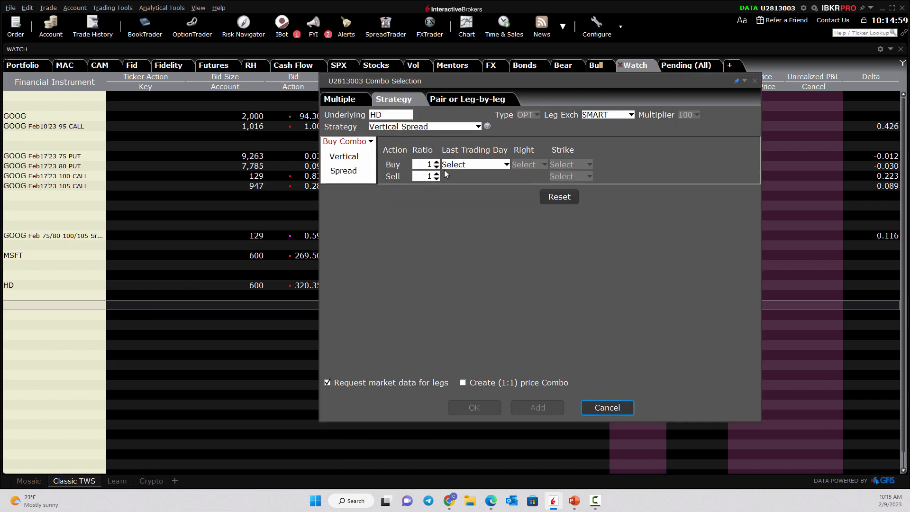
Step: Choose Vertical as the combo type in the Combo Selection dialog
{"action": "left_click", "coordinate": [474, 164]}
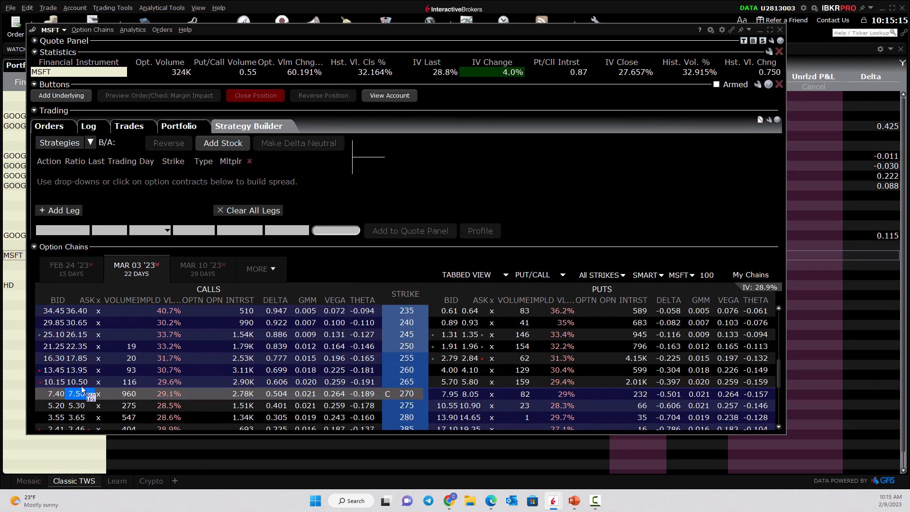
Step: Replace a Mar 03 270 call buy leg with a long Mar 03 '23 275 call
{"action": "left_click", "coordinate": [65, 394]}
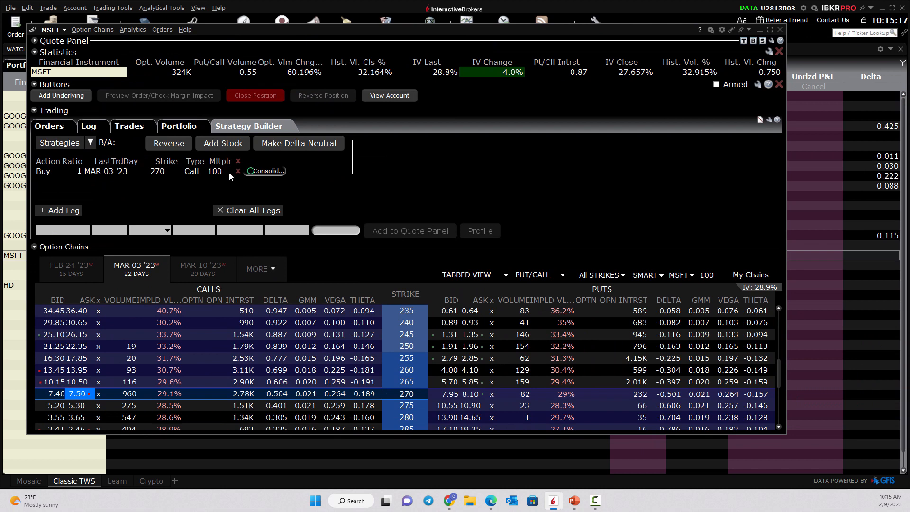
{"action": "left_click", "coordinate": [237, 170]}
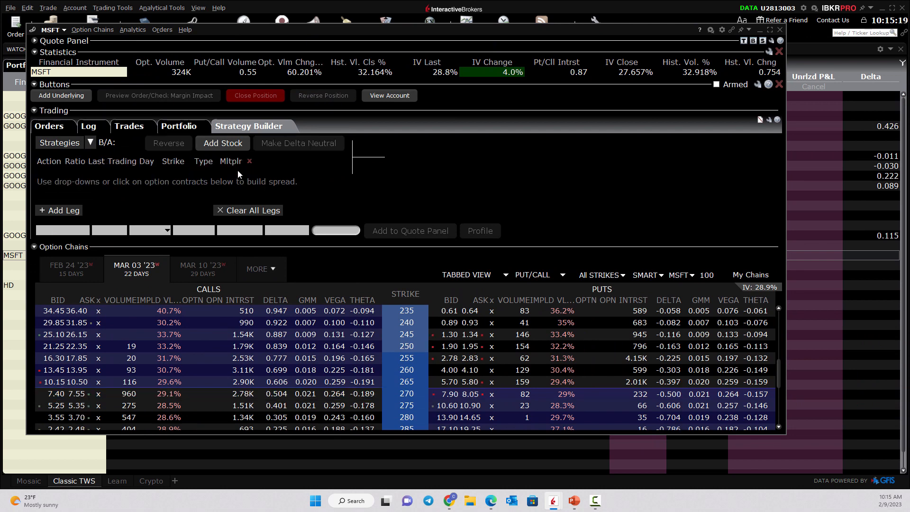
{"action": "left_click", "coordinate": [77, 405]}
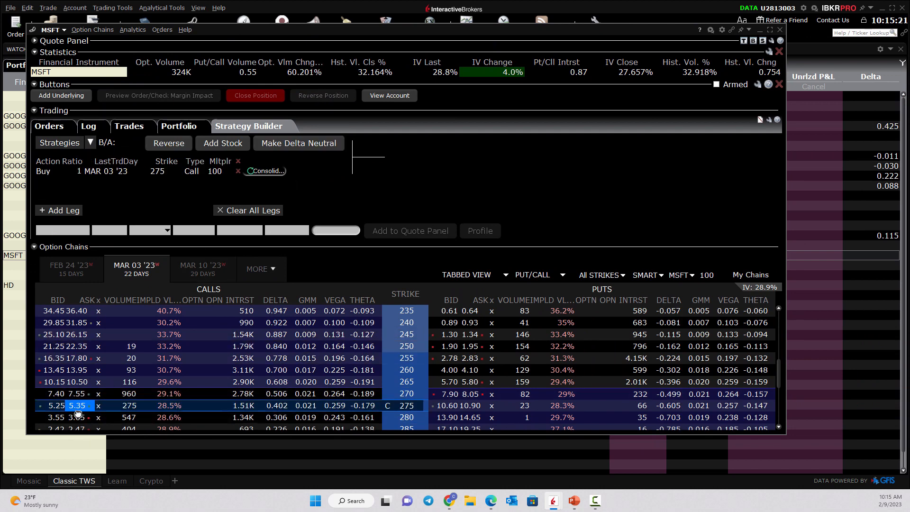